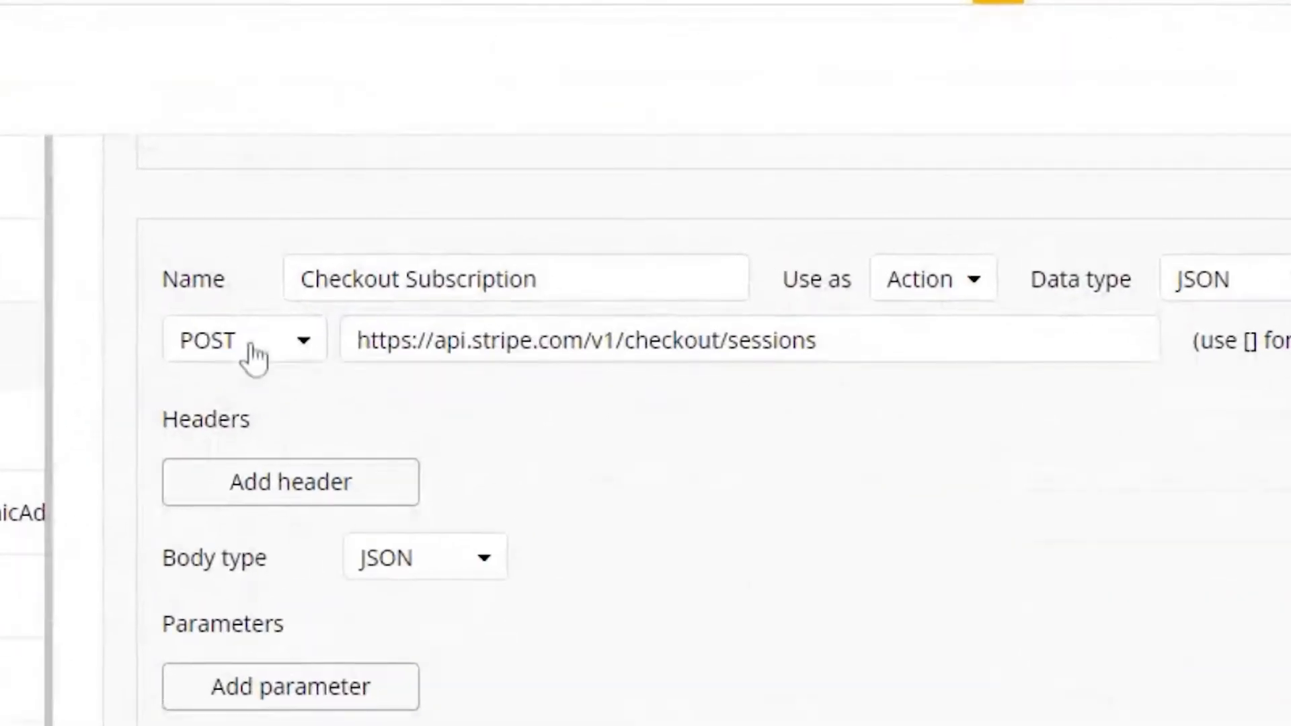
Scroll through the Checkout Subscription call's body parameters (mode subscription, price id, quantity 1, URLs)
{"action": "scroll", "scroll_direction": "down", "scroll_amount": 3}
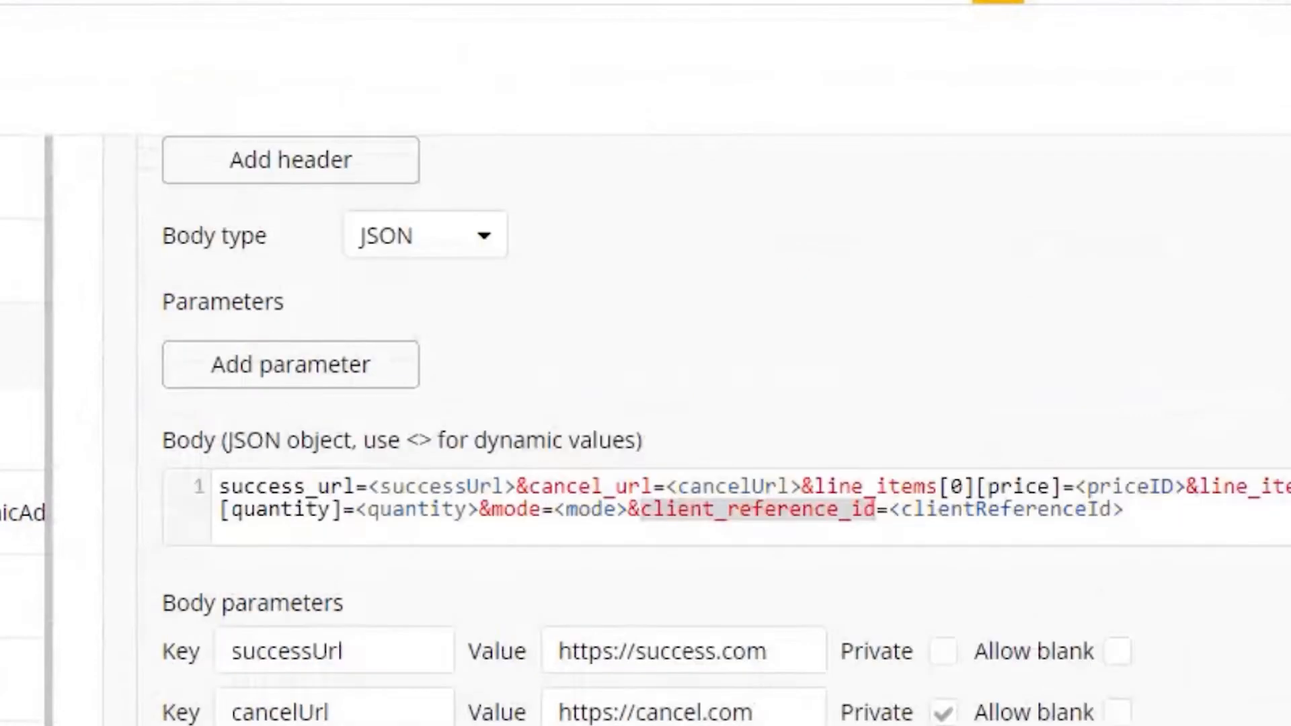
{"action": "scroll", "scroll_direction": "down", "scroll_amount": 3}
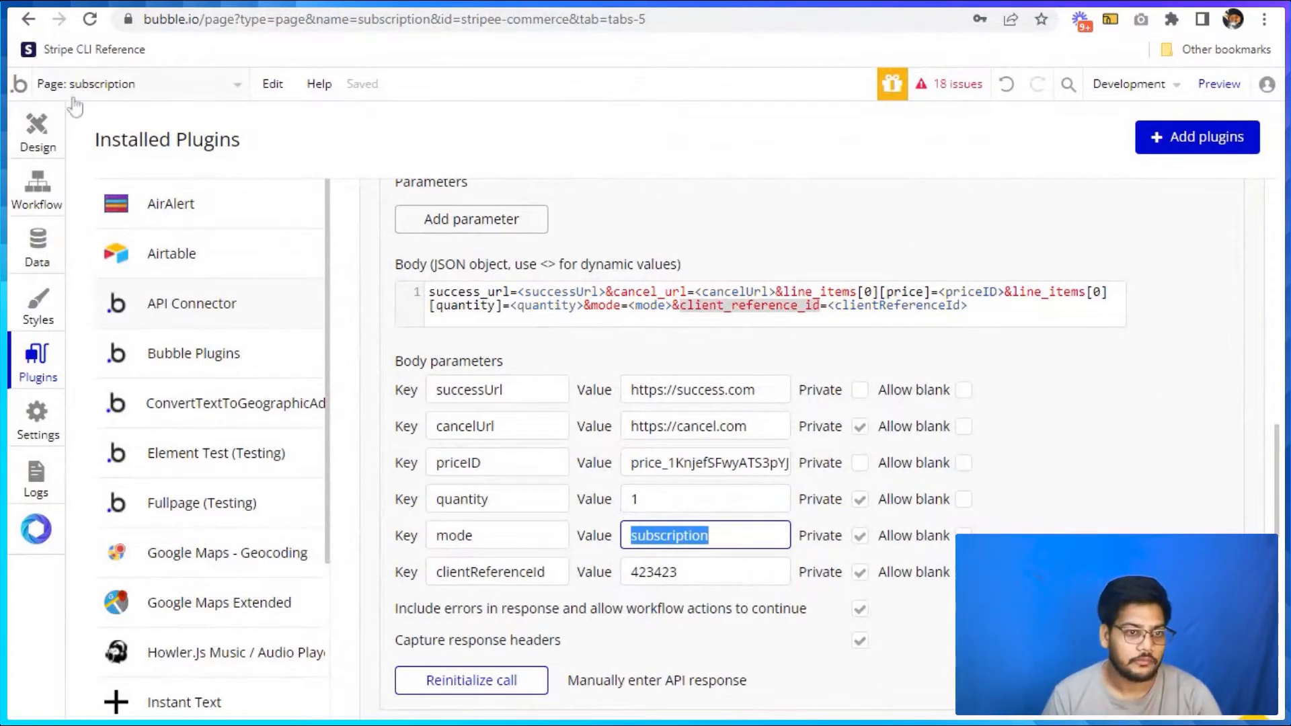
Make the checkout button's workflow run the Stripe - Checkout Subscription call
{"action": "left_click", "coordinate": [123, 84]}
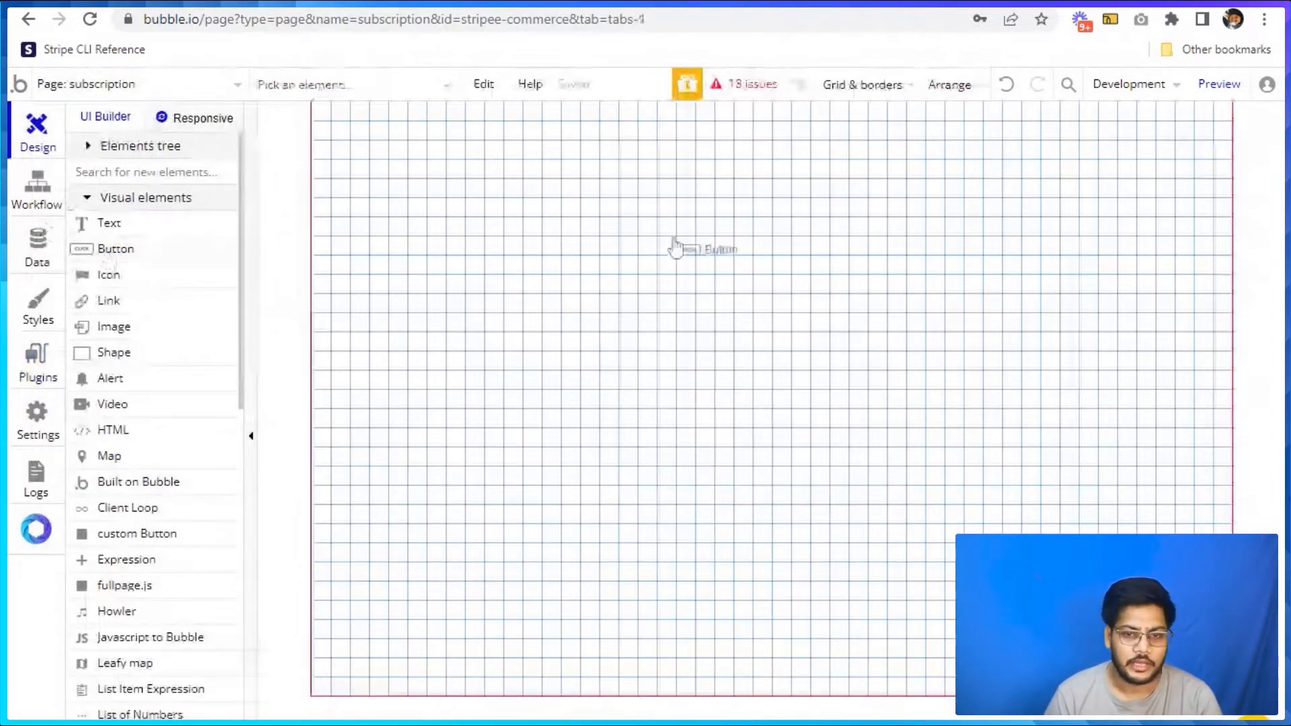
{"action": "left_click", "coordinate": [37, 190]}
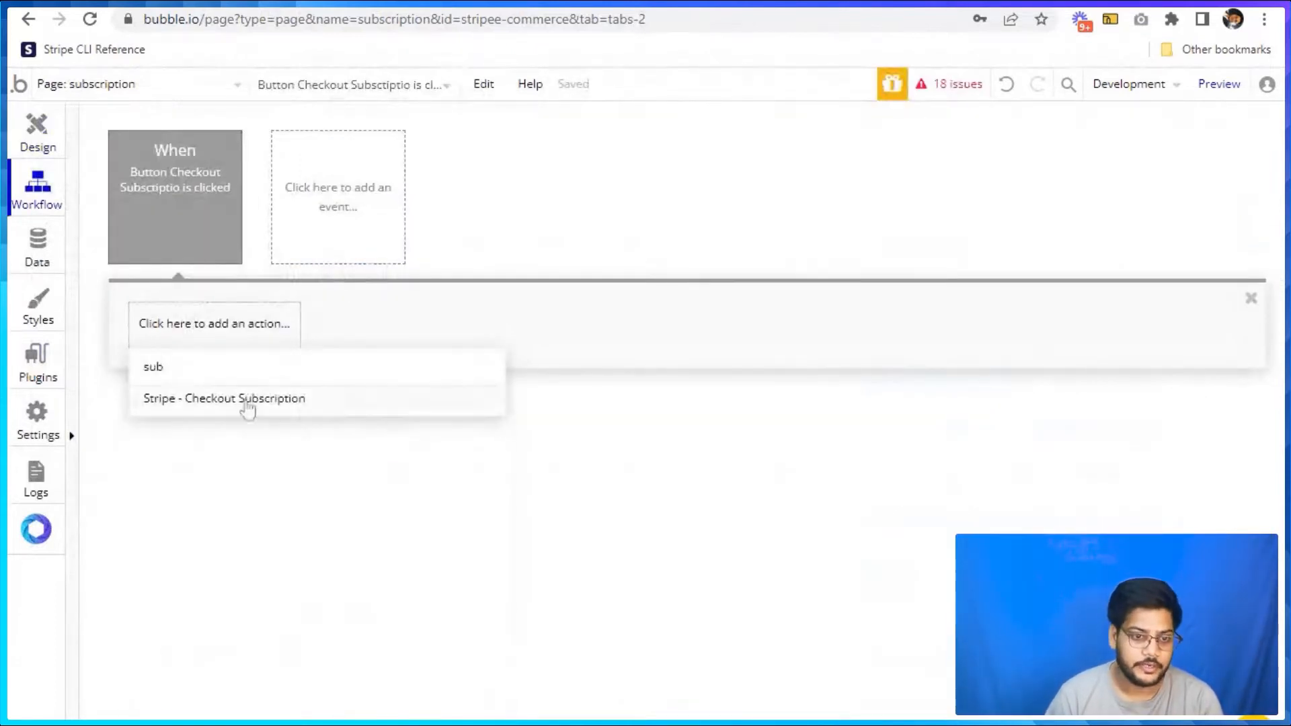
{"action": "left_click", "coordinate": [224, 398]}
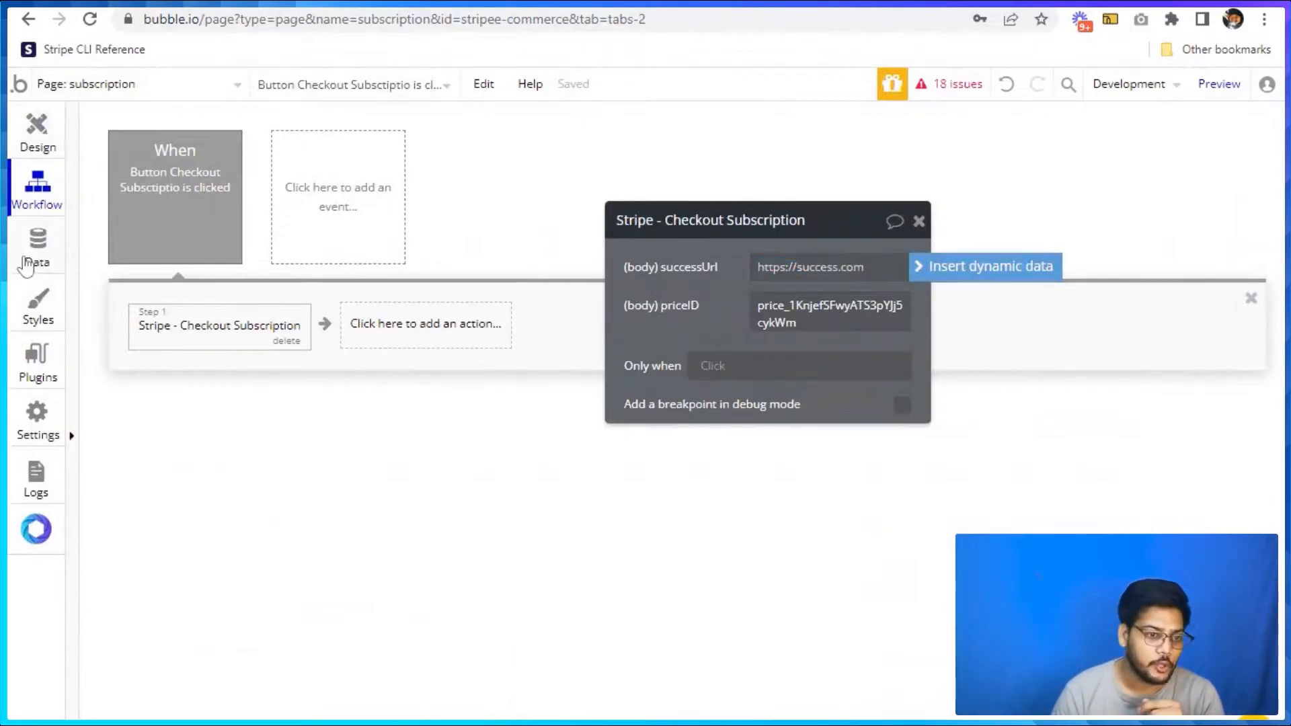
Review the call's cancelUrl value in the API Connector and return to the workflow
{"action": "left_click", "coordinate": [37, 361]}
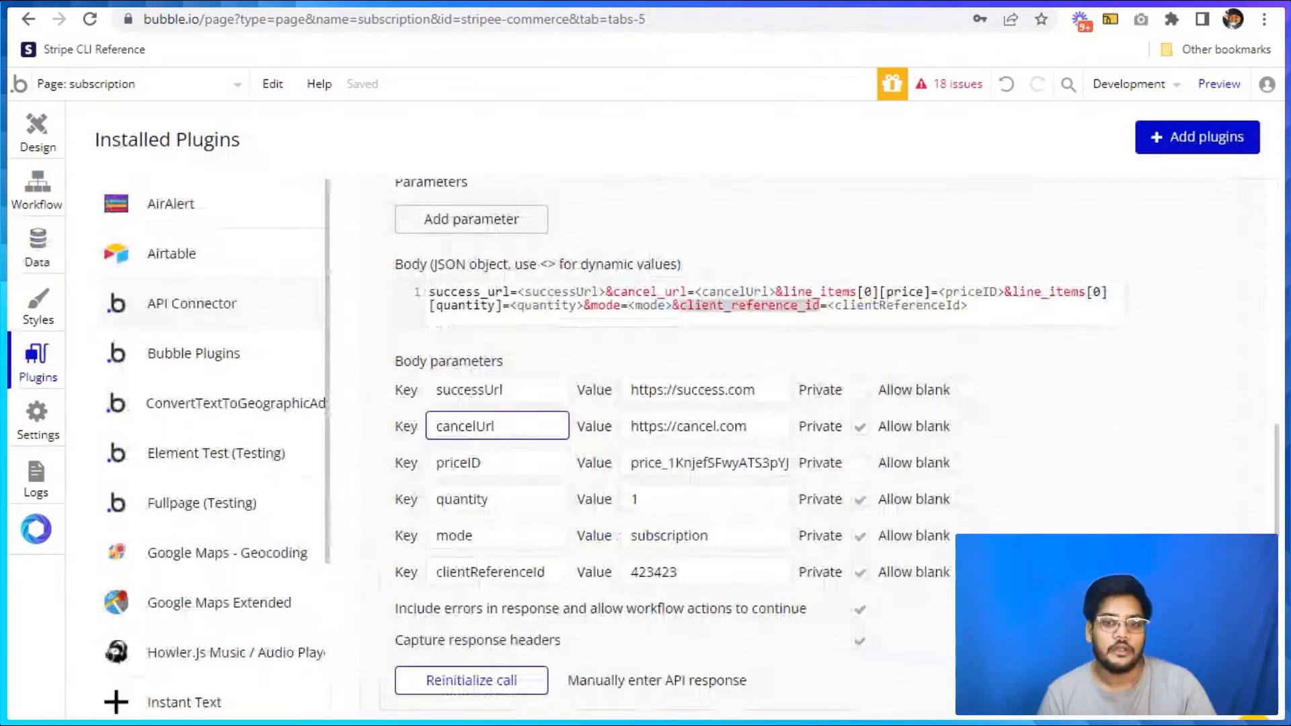
{"action": "left_click", "coordinate": [703, 426]}
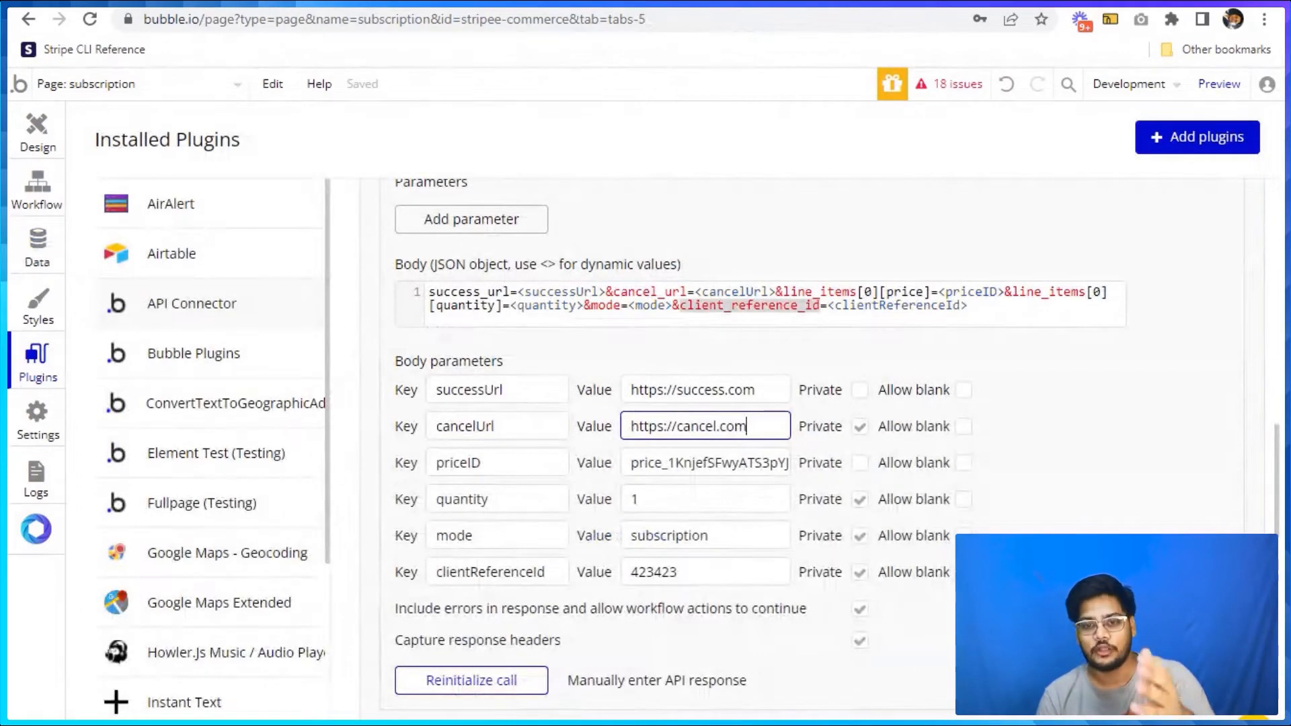
{"action": "left_click", "coordinate": [36, 188]}
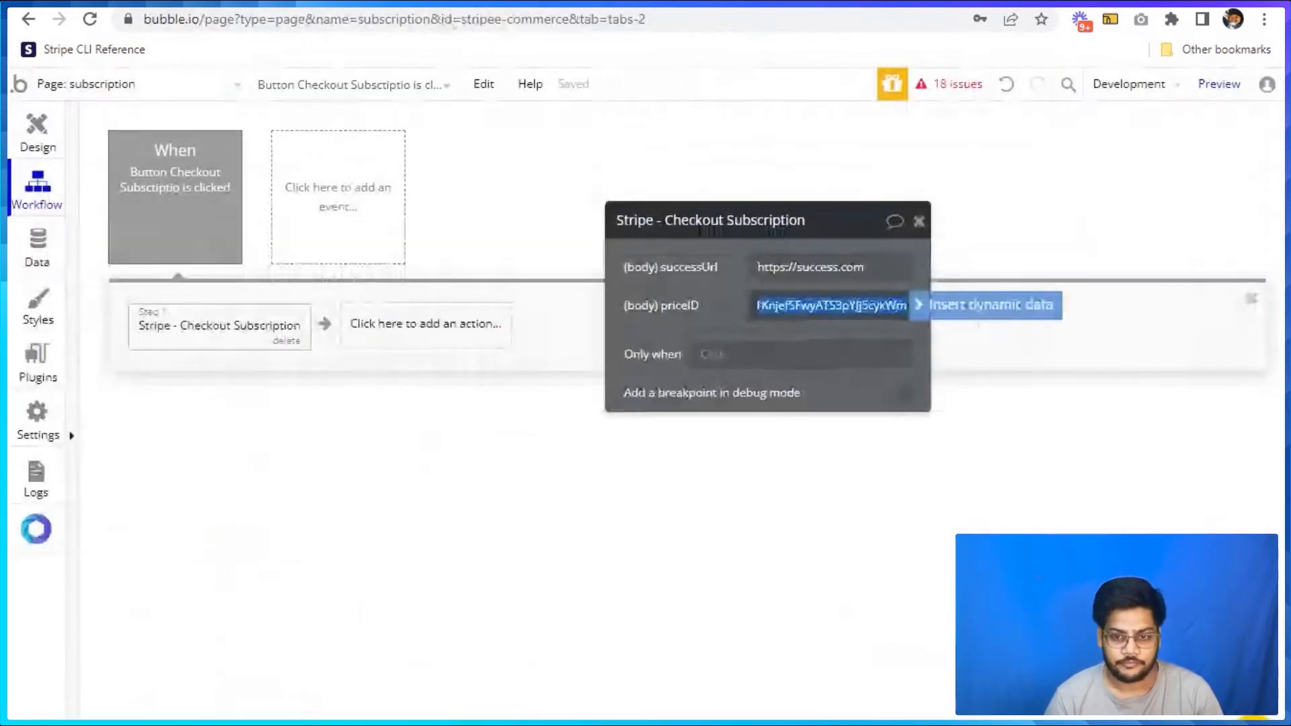
Add an Open in new tab action with url = Result of step 1's body url
{"action": "left_click", "coordinate": [425, 322]}
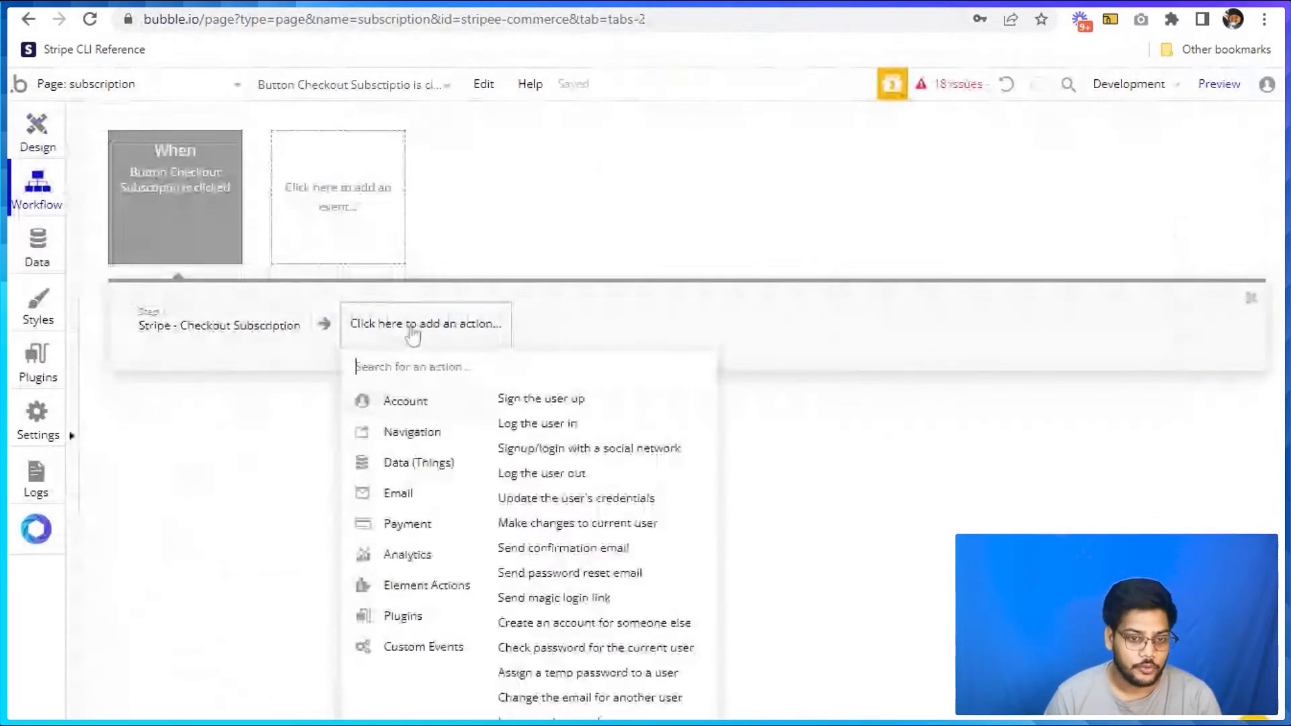
{"action": "left_click", "coordinate": [413, 431]}
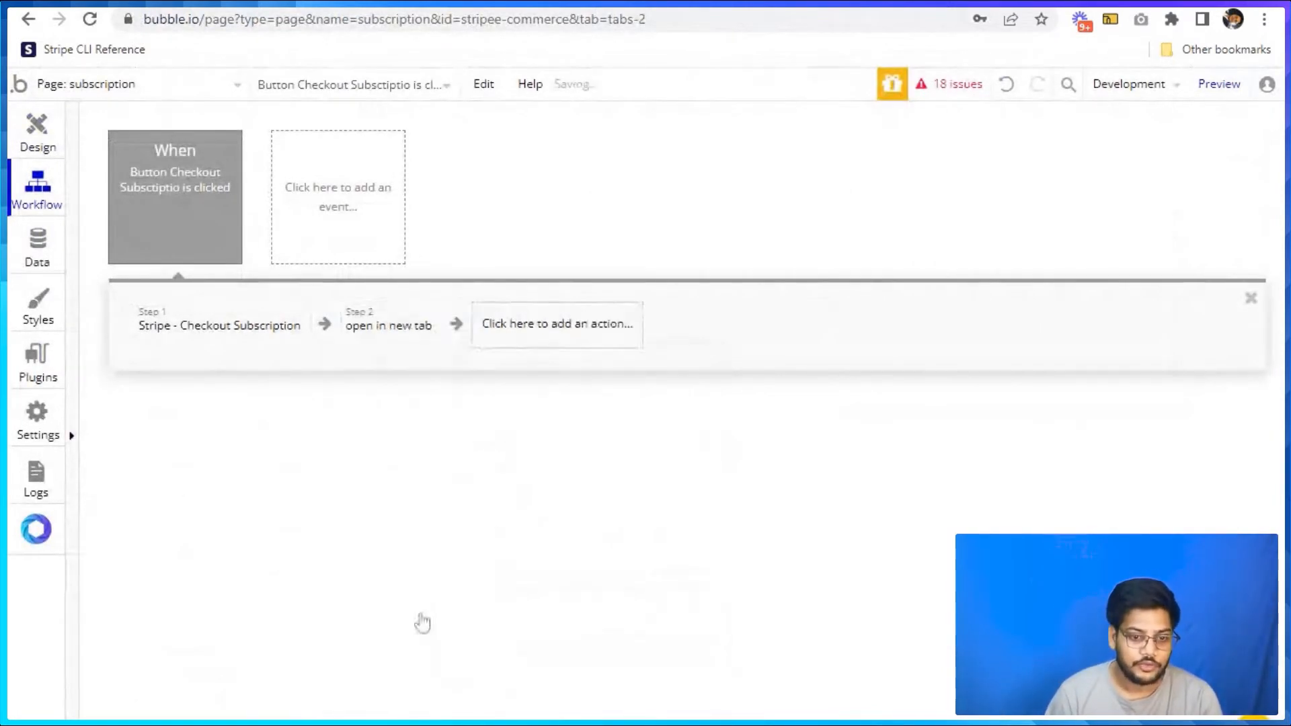
{"action": "left_click", "coordinate": [389, 326]}
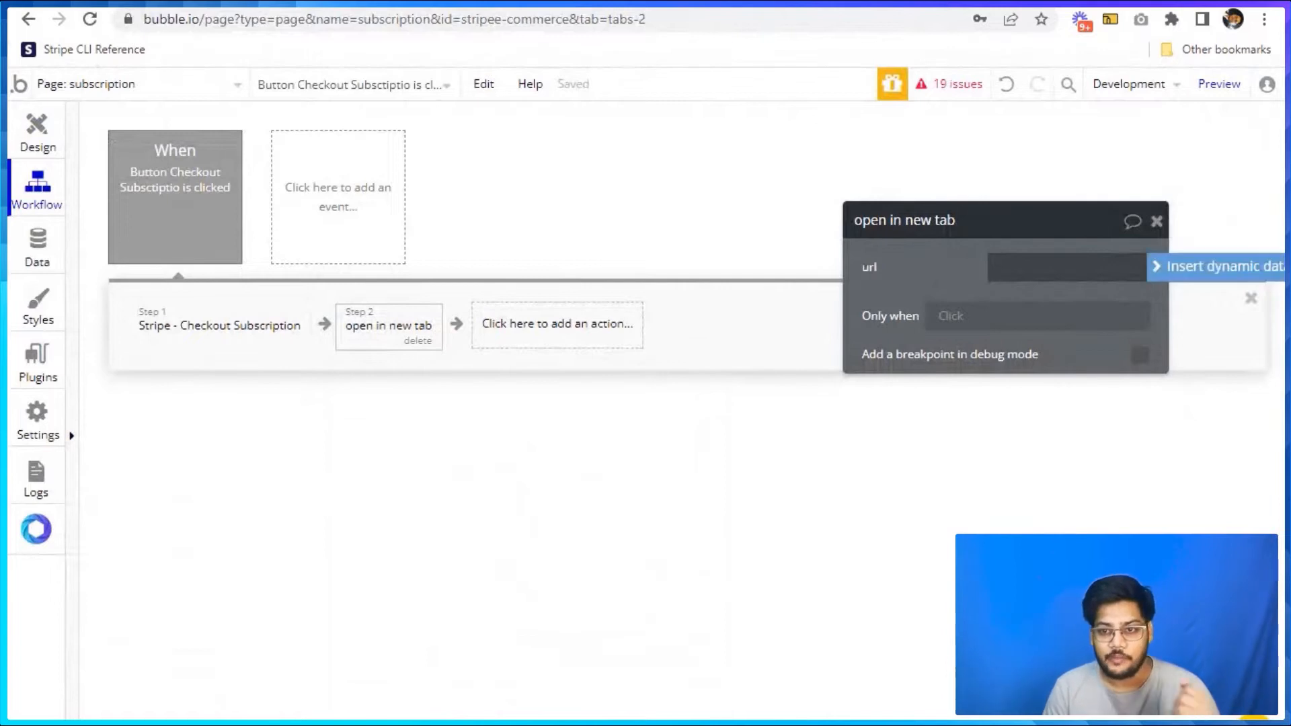
{"action": "left_click", "coordinate": [1223, 266]}
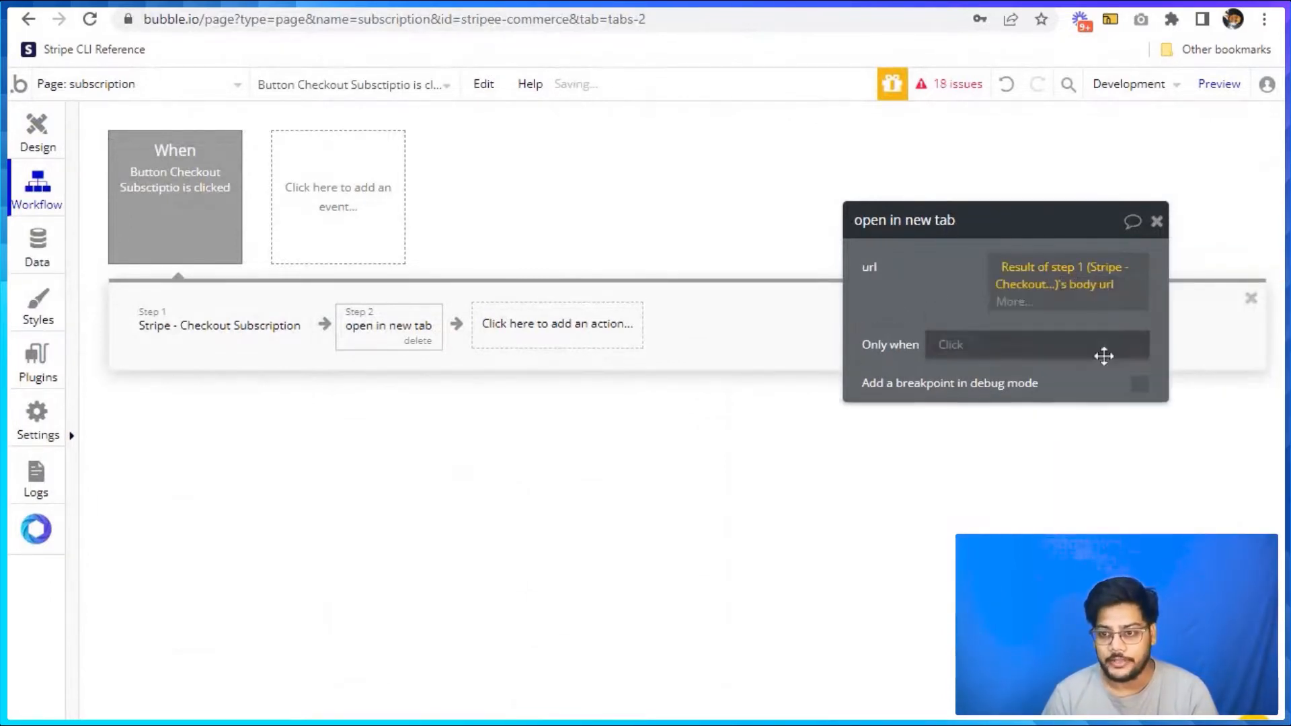
Preview the page and start the Stripe subscription checkout from the button
{"action": "left_click", "coordinate": [1218, 83]}
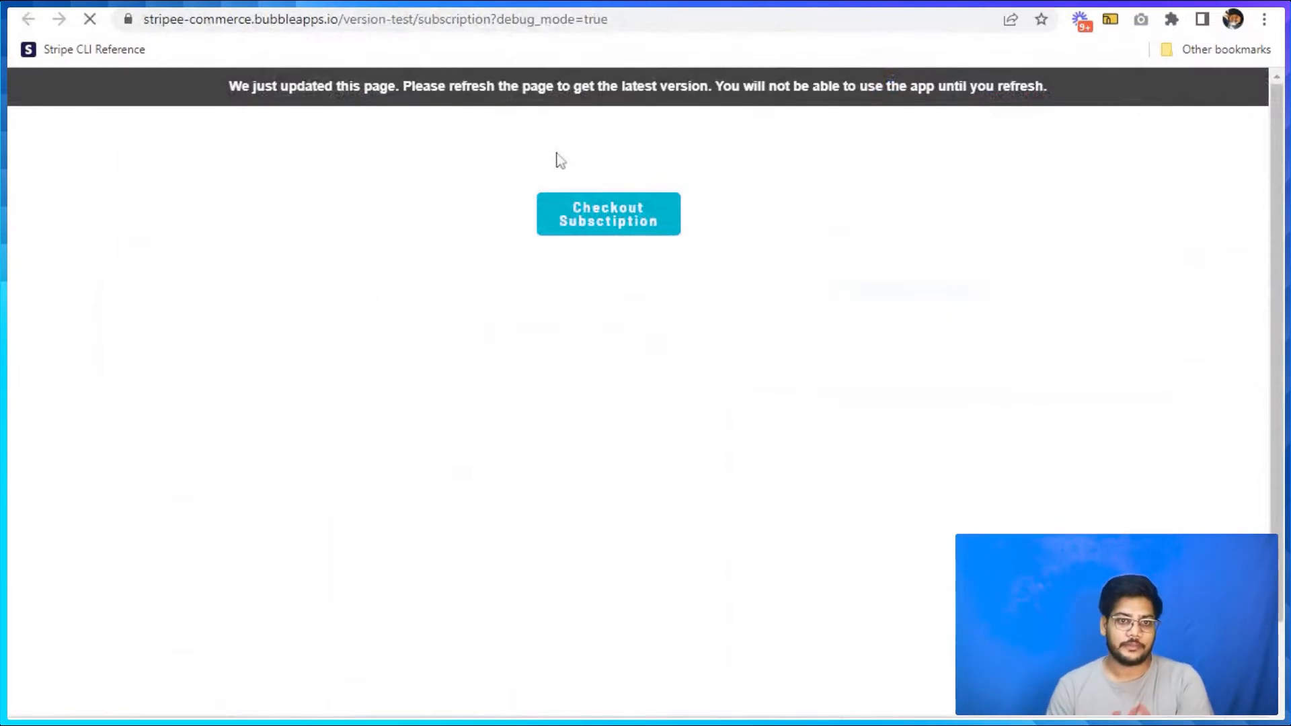
{"action": "key", "text": "F5"}
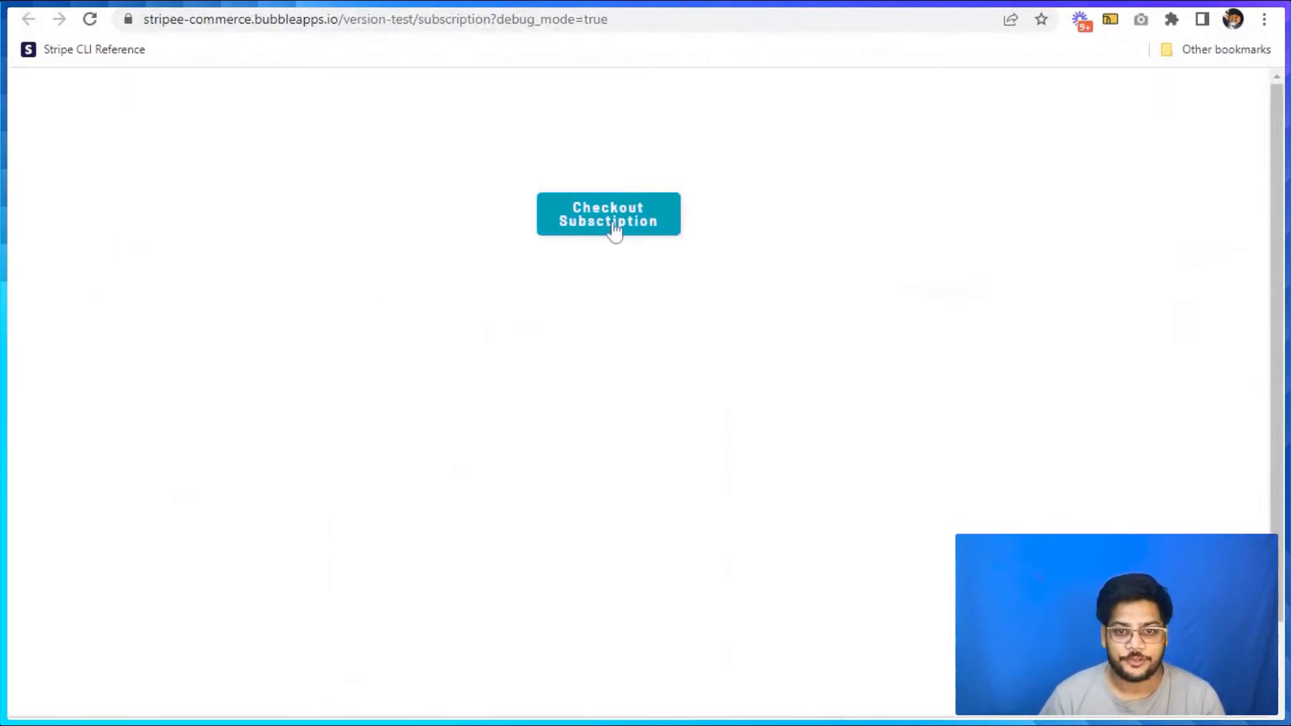
{"action": "left_click", "coordinate": [608, 214]}
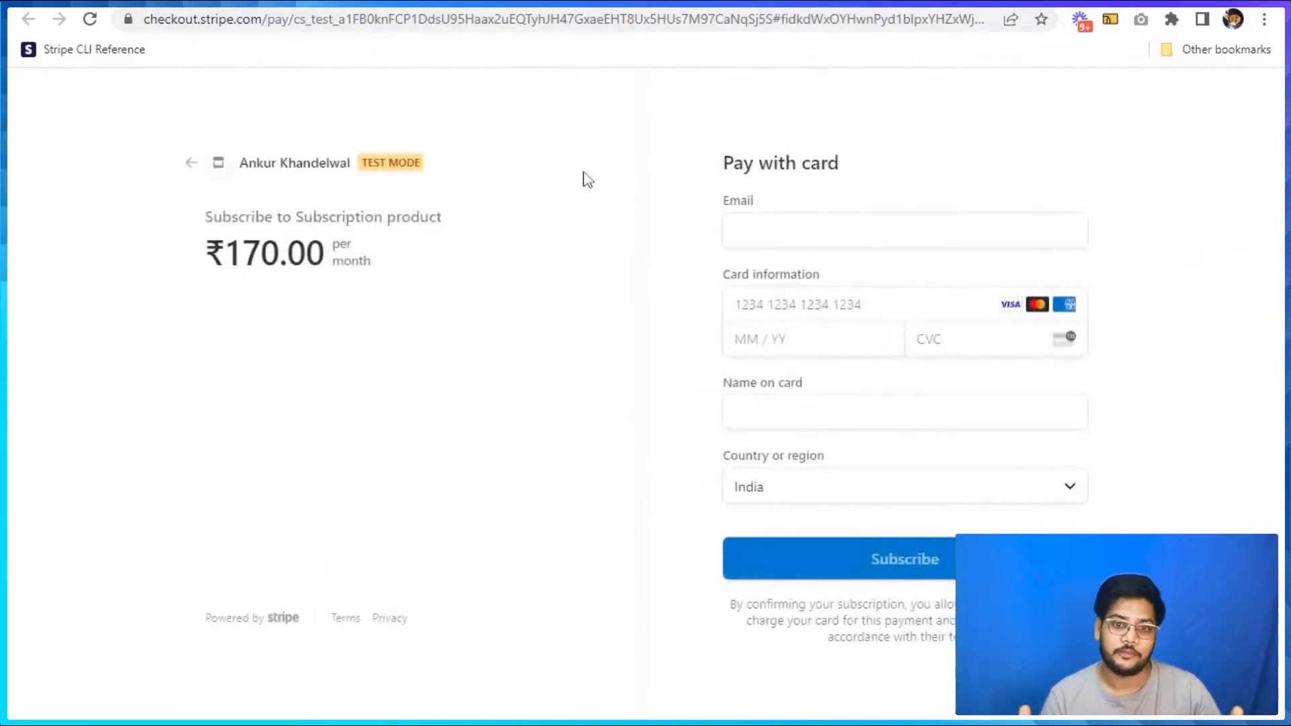
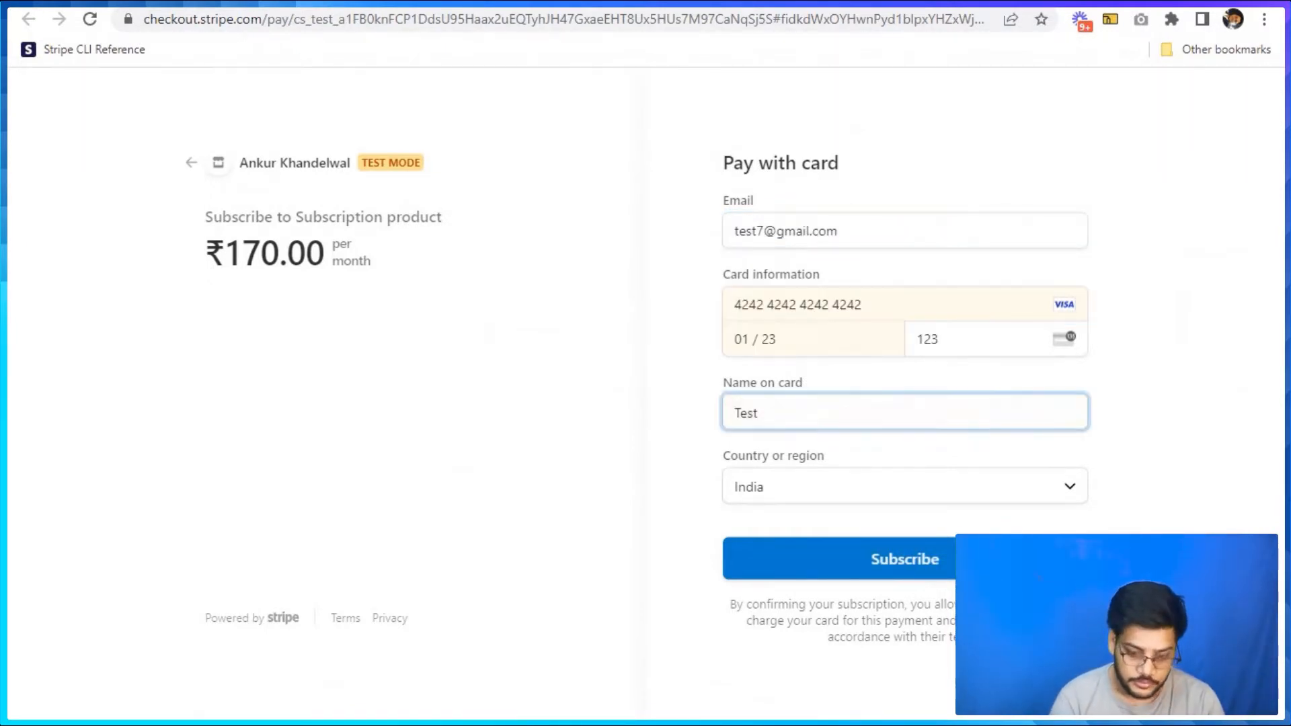
Enter a test email (test7@g…) with the 4242 test card and submit the ₹170.00/month subscription
{"action": "left_click", "coordinate": [903, 558]}
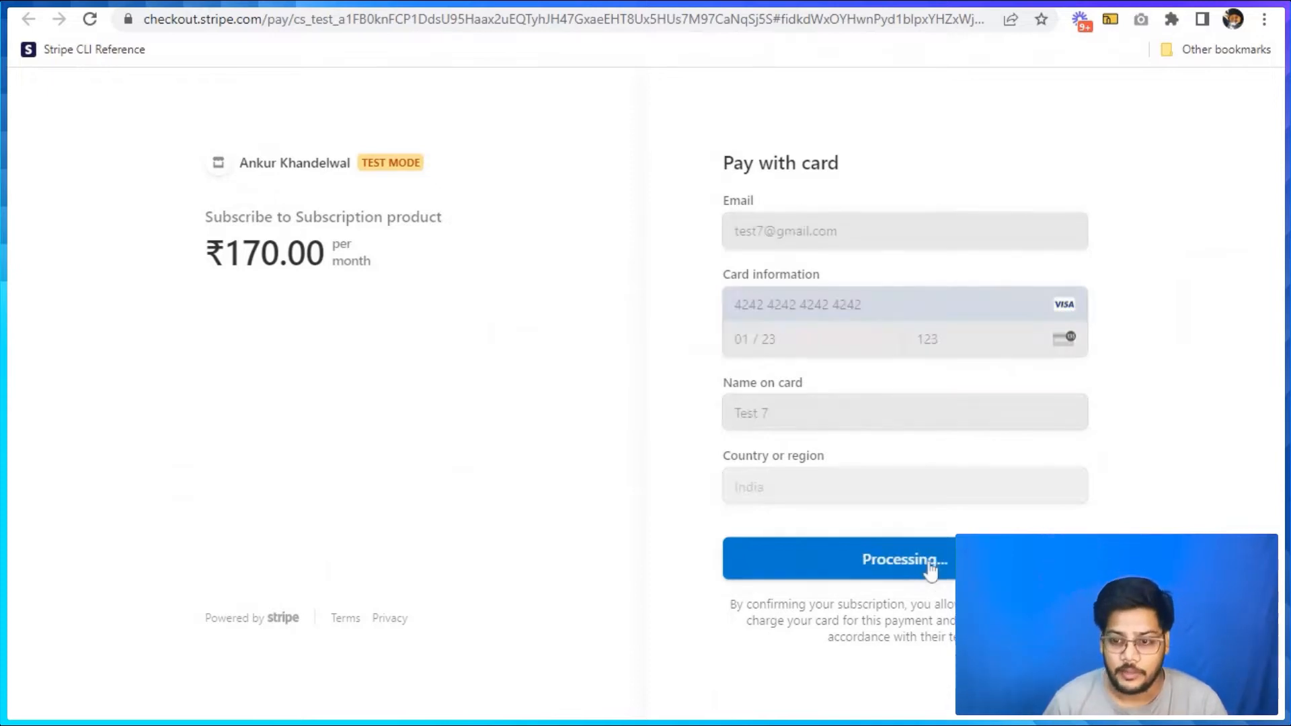
{"action": "left_click", "coordinate": [903, 558]}
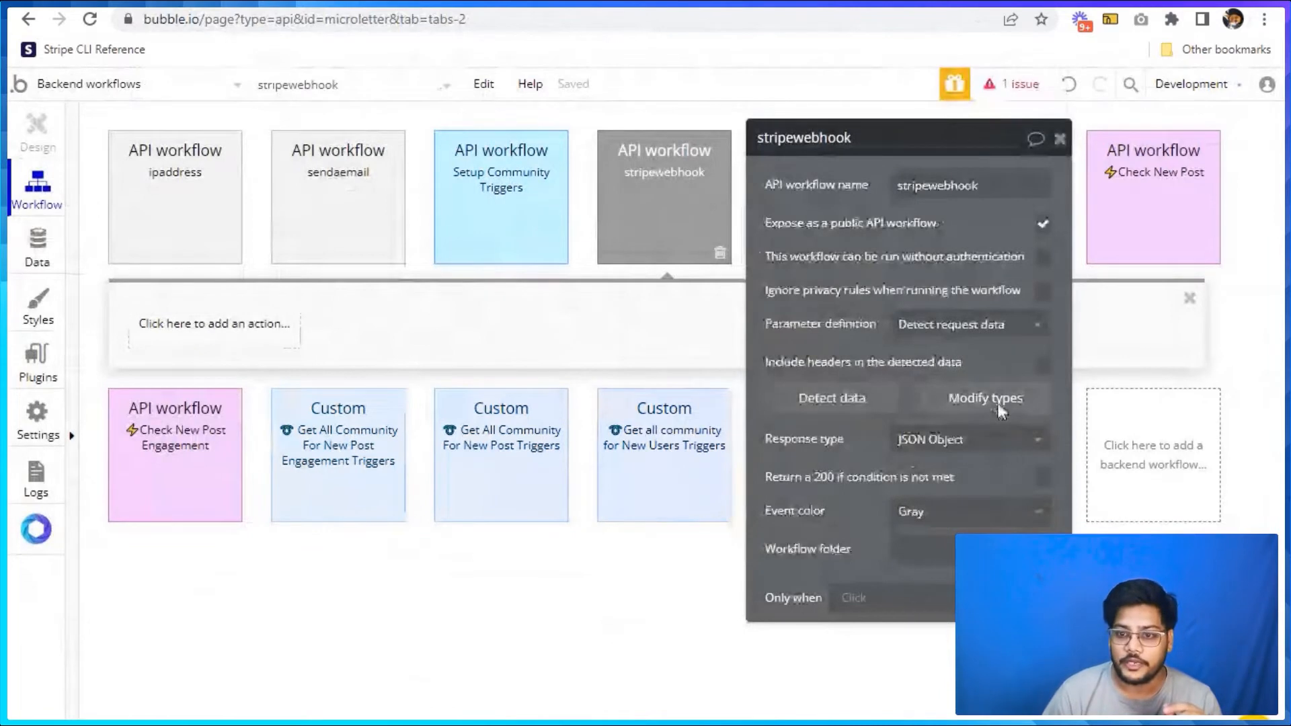
{"action": "mouse_move", "coordinate": [659, 258]}
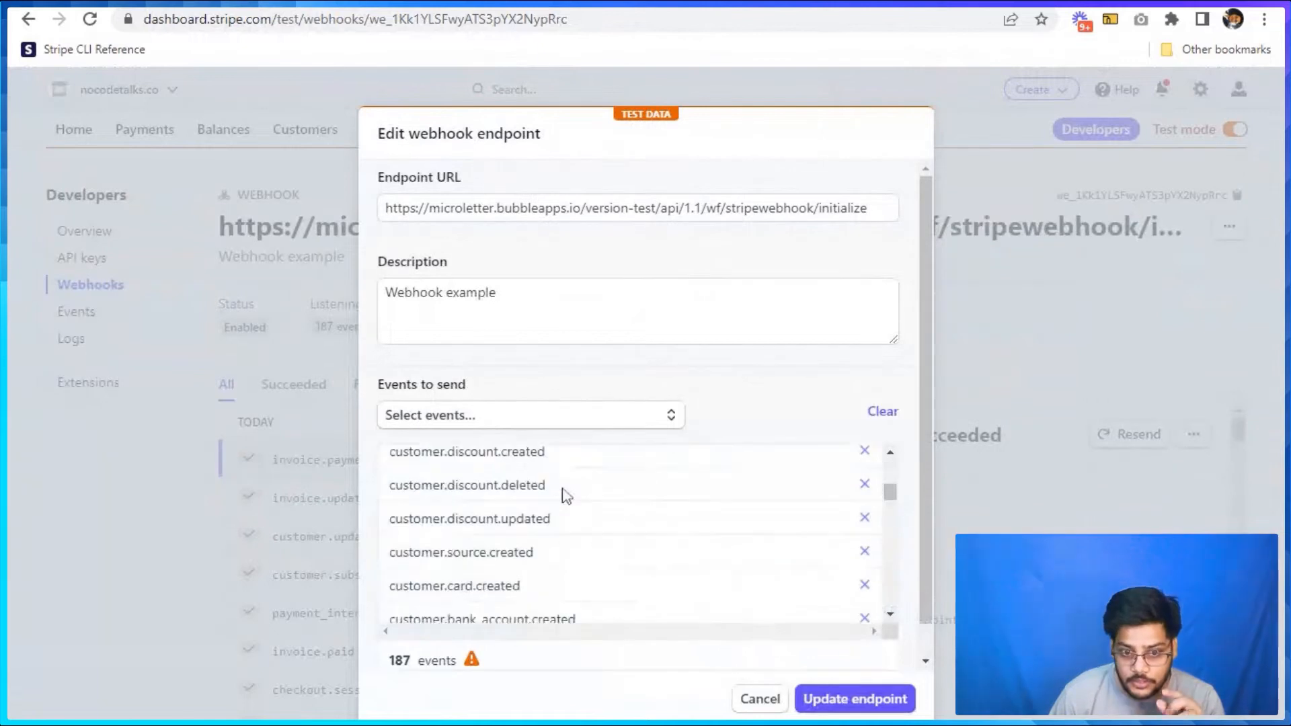
Scroll the Stripe event picker to locate invoice.payment_succeeded under Invoice
{"action": "scroll", "scroll_direction": "down", "scroll_amount": 3}
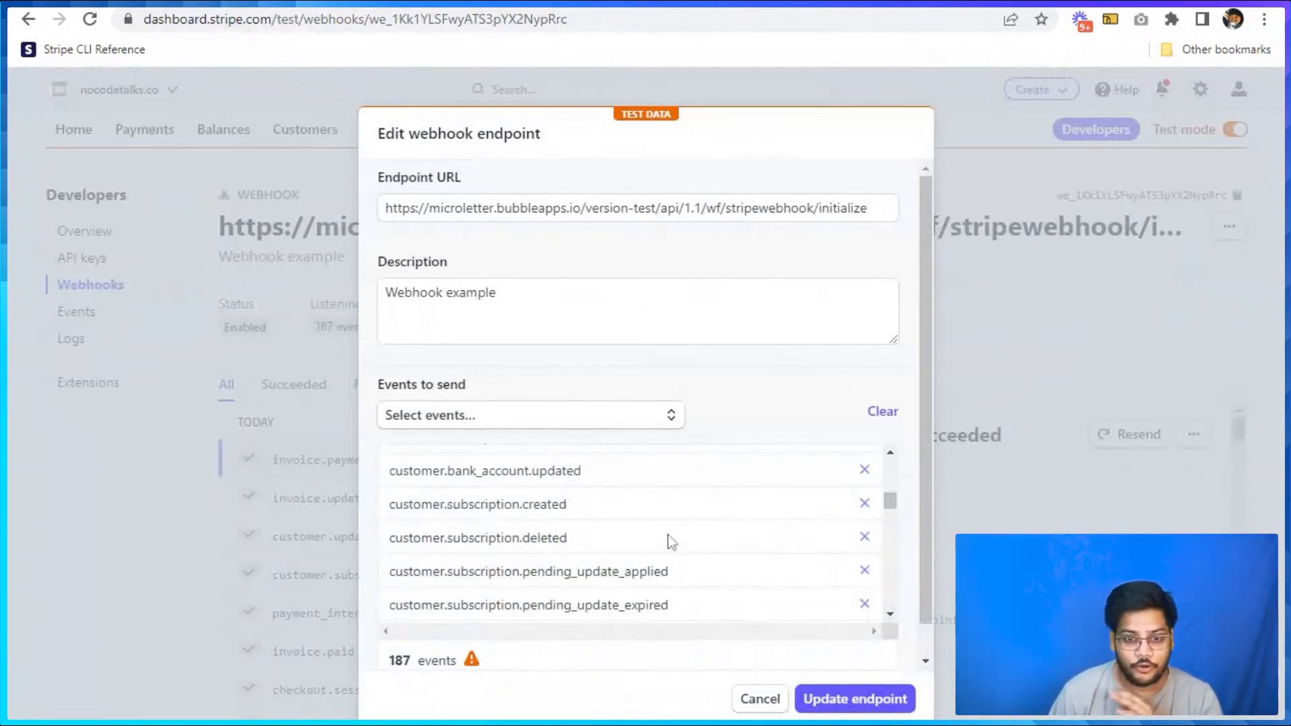
{"action": "scroll", "scroll_direction": "down", "scroll_amount": 3}
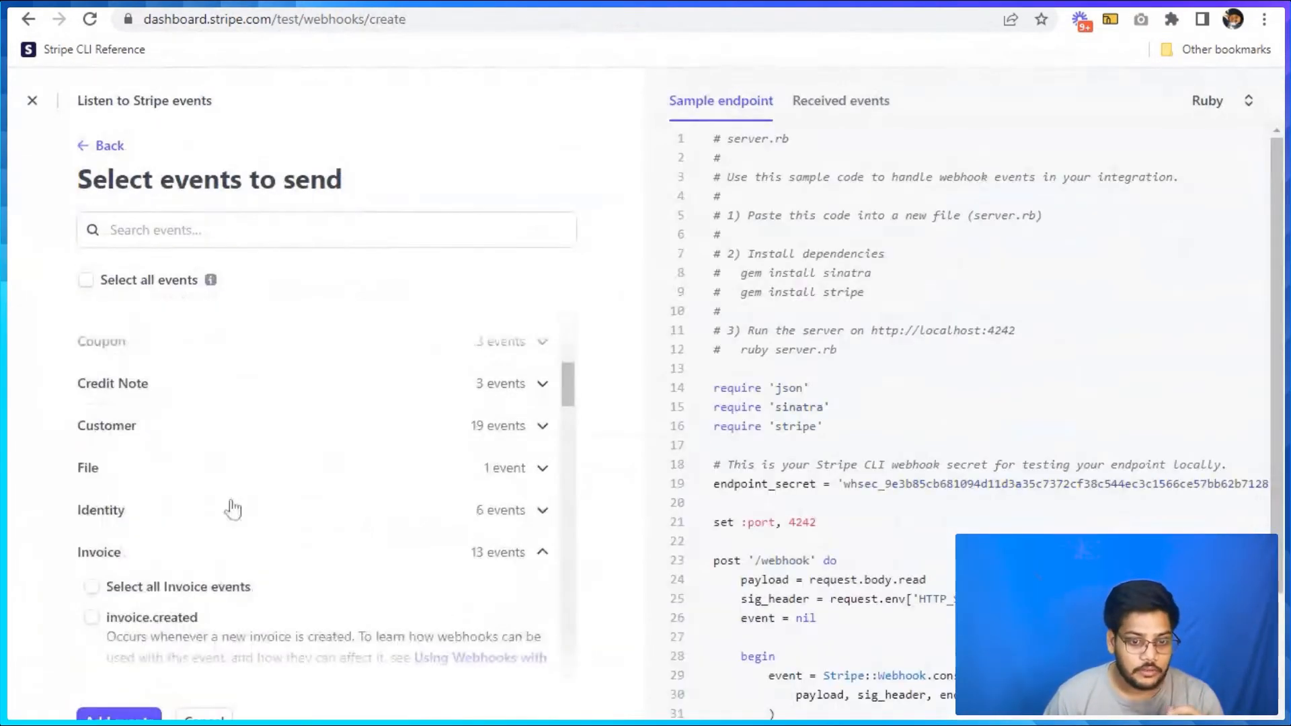
{"action": "scroll", "scroll_direction": "down", "scroll_amount": 3}
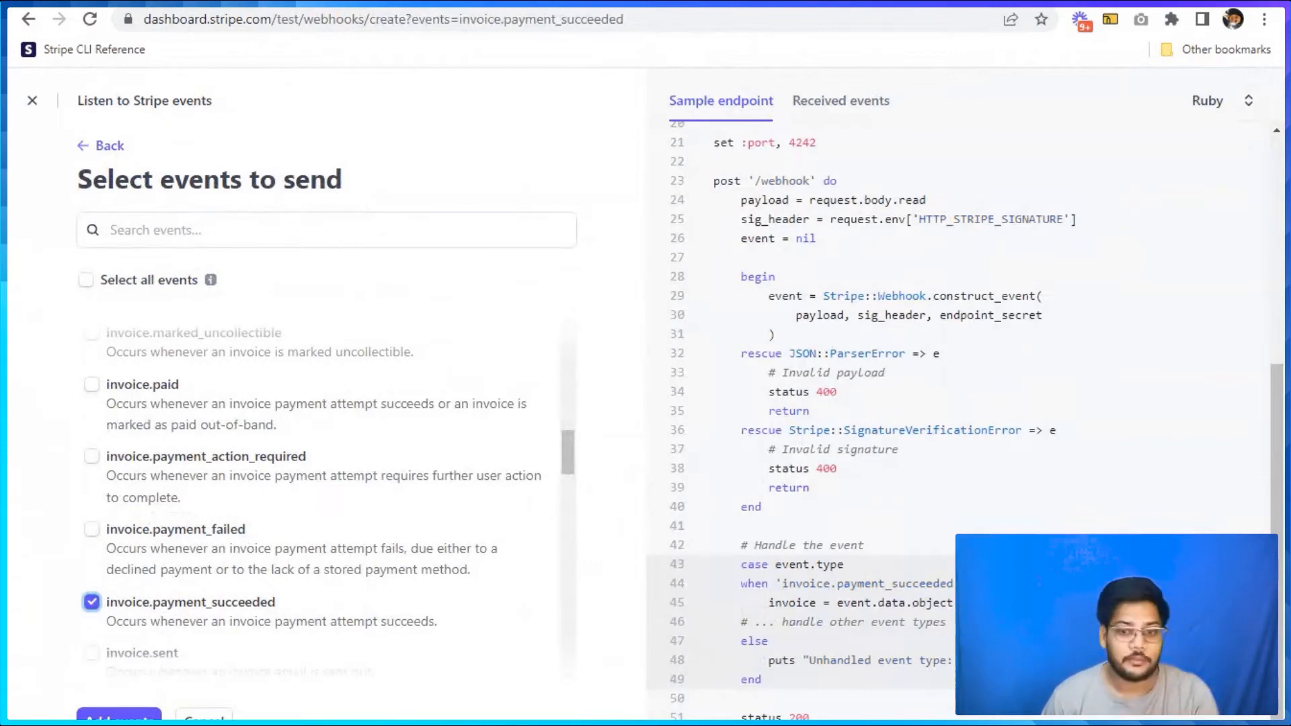
{"action": "scroll", "scroll_direction": "down", "scroll_amount": 3}
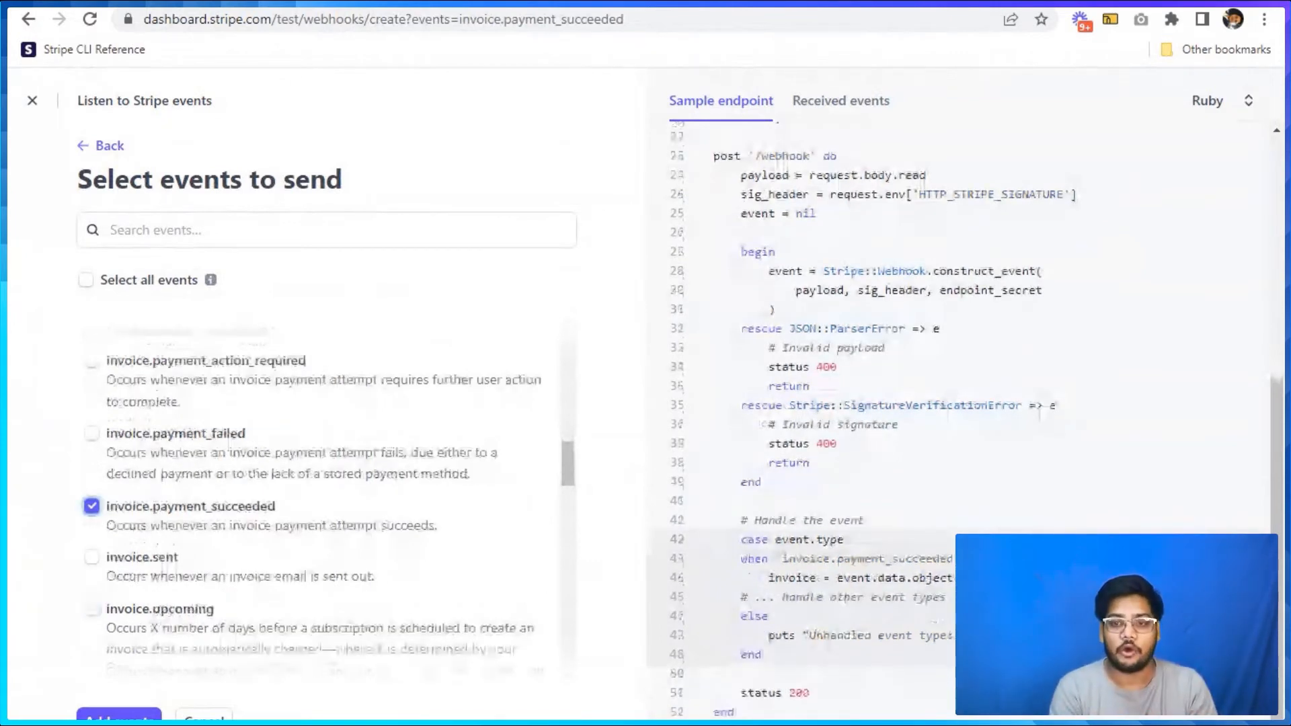
{"action": "scroll", "scroll_direction": "down", "scroll_amount": 3}
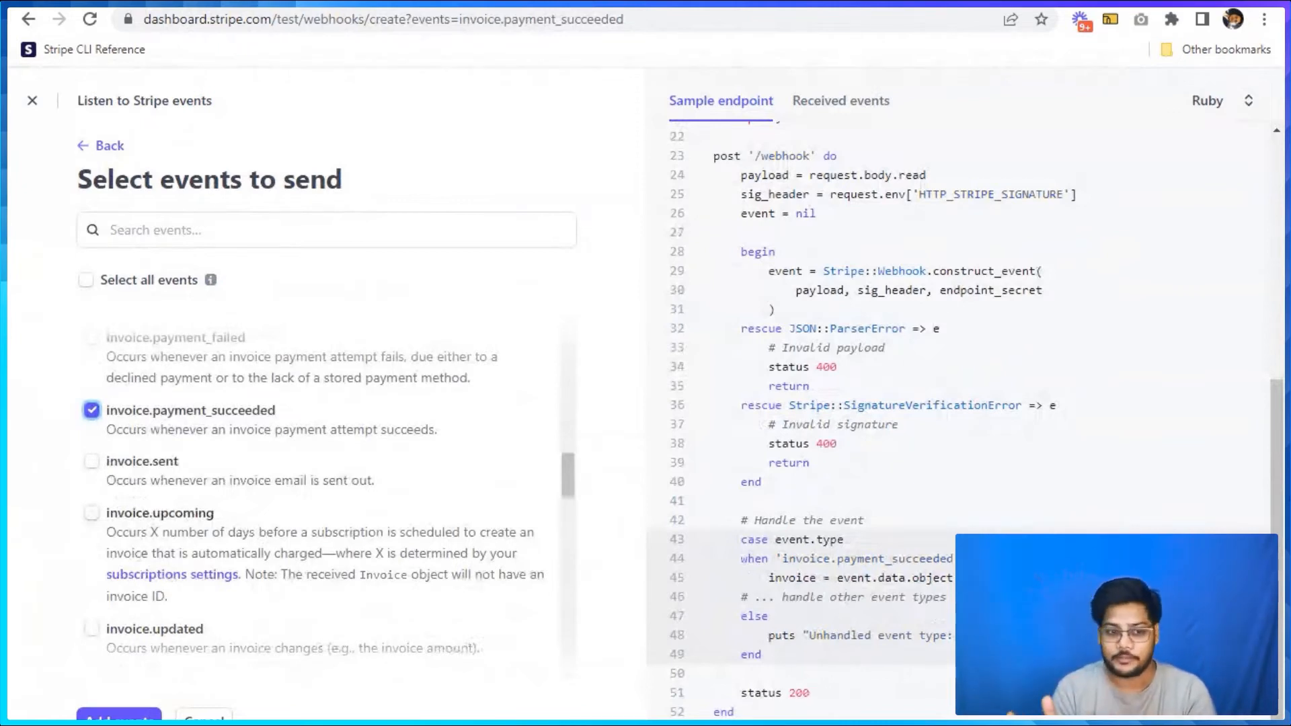
{"action": "scroll", "scroll_direction": "up", "scroll_amount": 3}
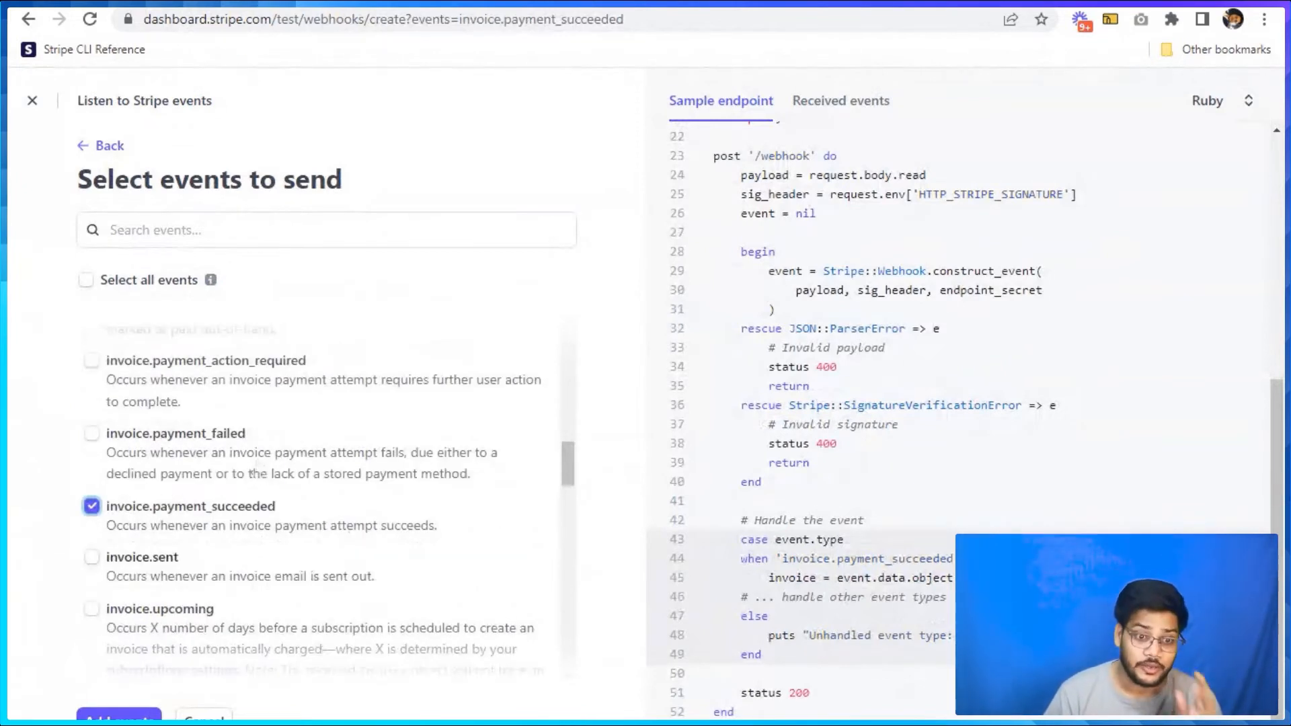
{"action": "scroll", "scroll_direction": "up", "scroll_amount": 3}
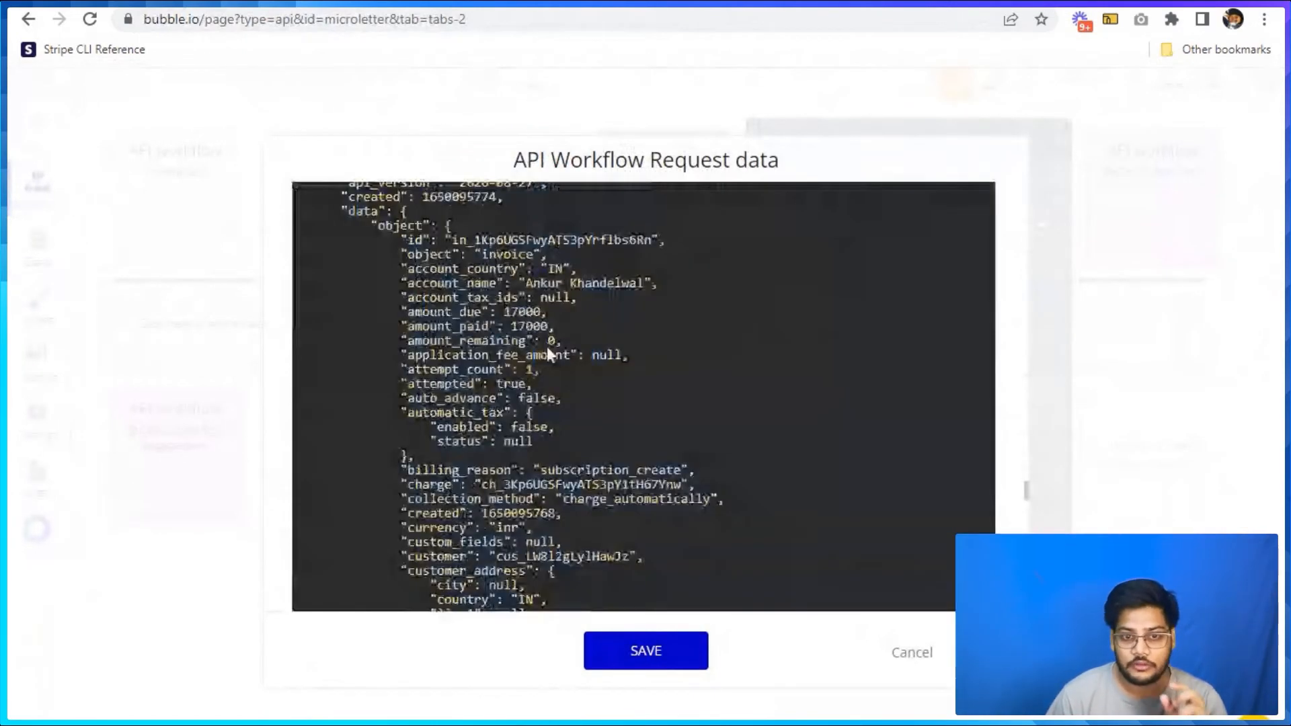
Scroll the detected request data JSON showing billing_reason subscription_create and currency inr
{"action": "scroll", "scroll_direction": "down", "scroll_amount": 3}
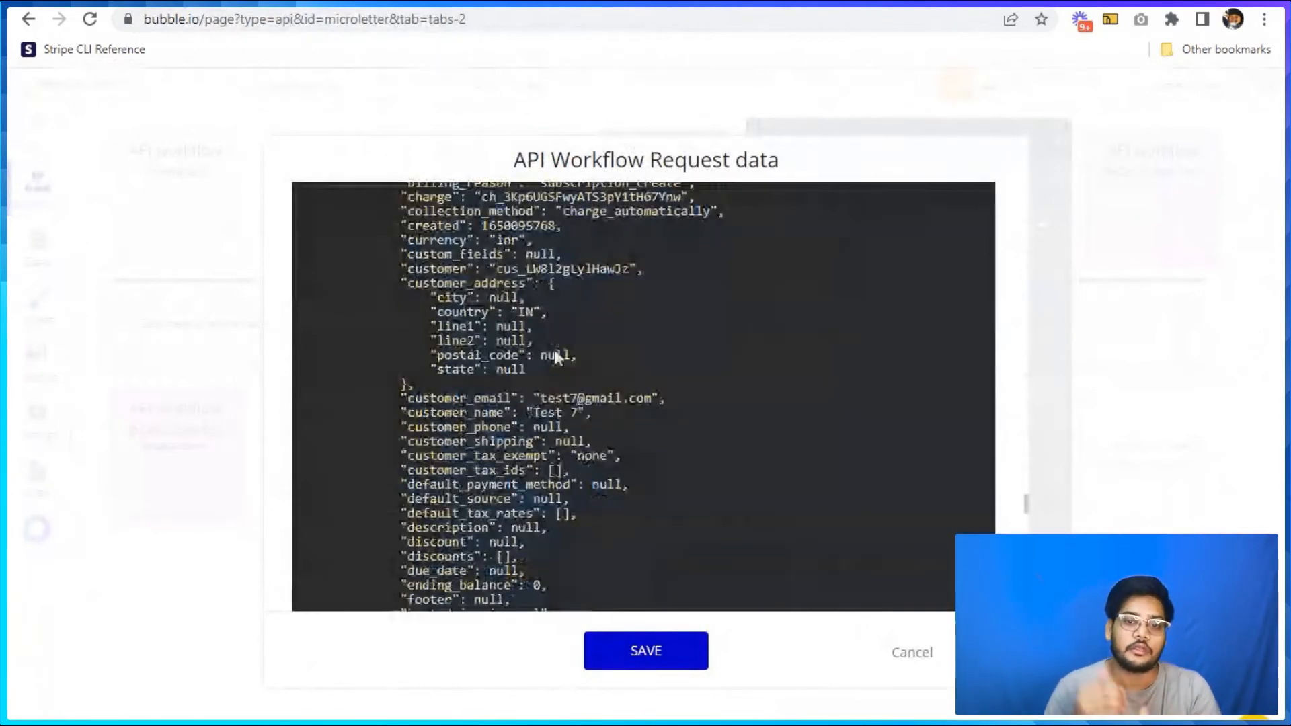
{"action": "mouse_move", "coordinate": [558, 357]}
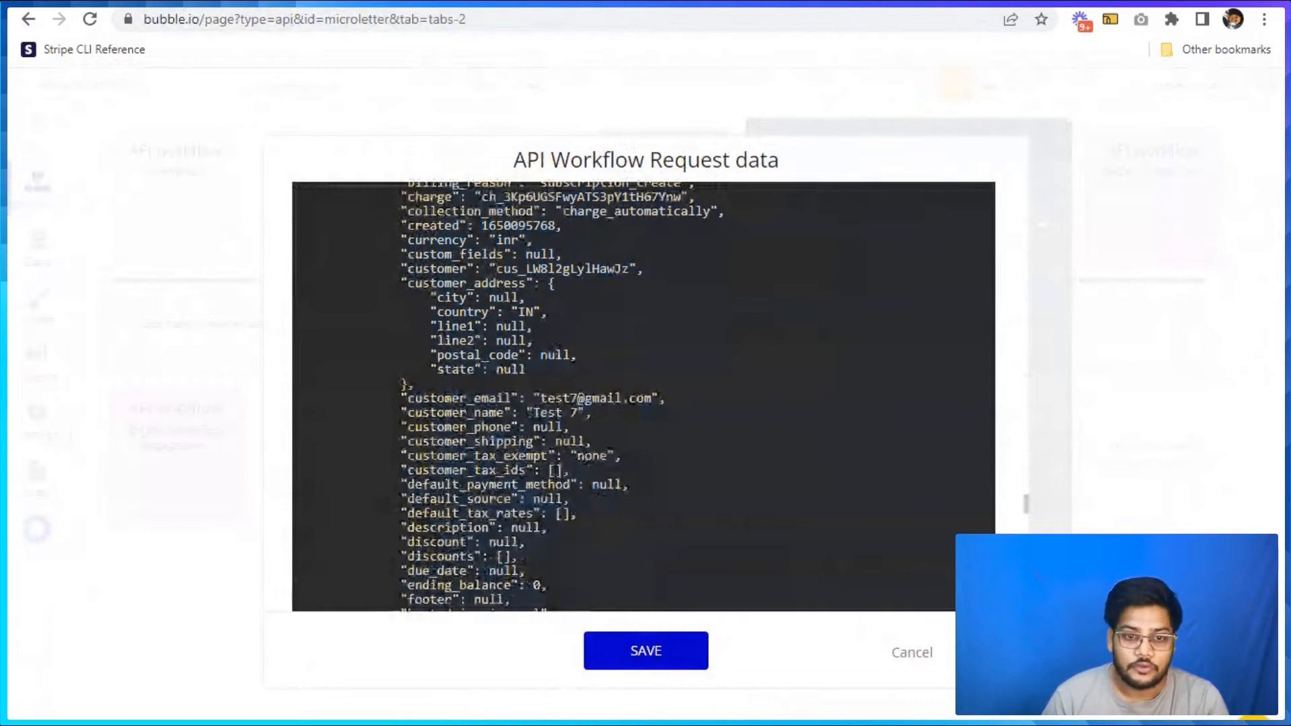
{"action": "scroll", "scroll_direction": "down", "scroll_amount": 3}
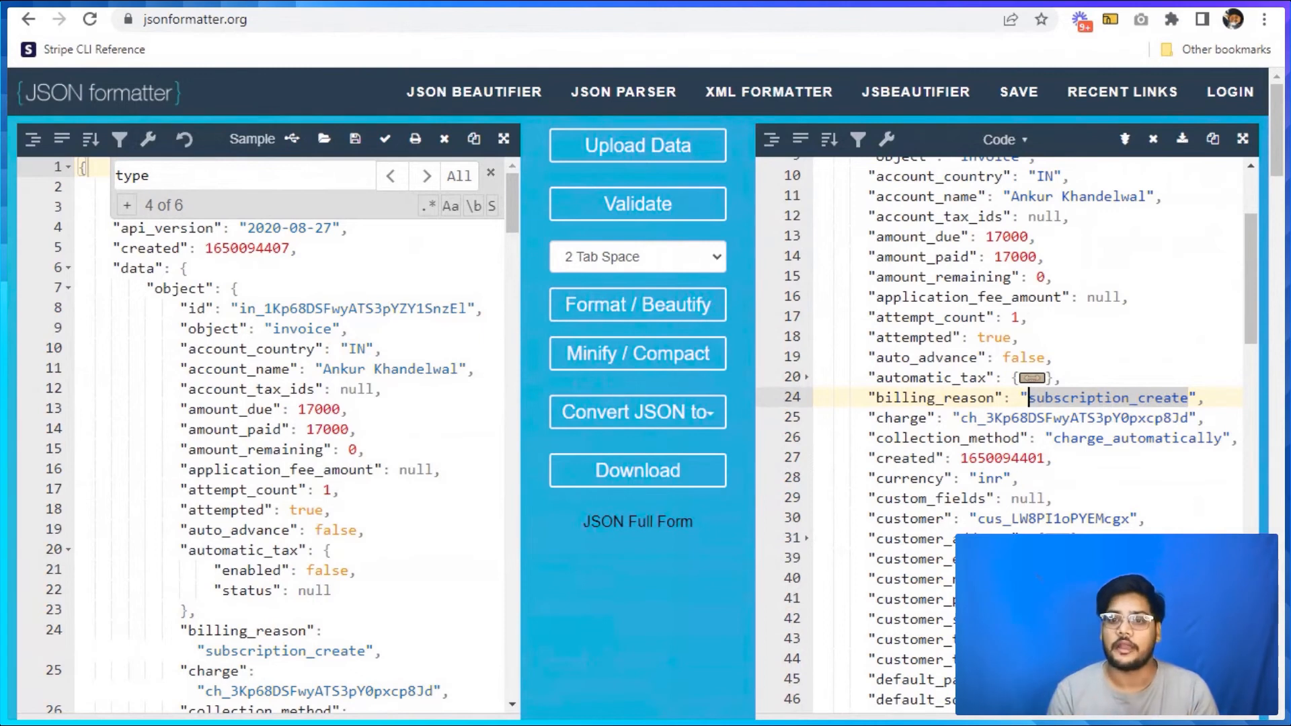
Scroll the beautified invoice payload showing amount 17000 and a subscription line item
{"action": "scroll", "scroll_direction": "down", "scroll_amount": 3}
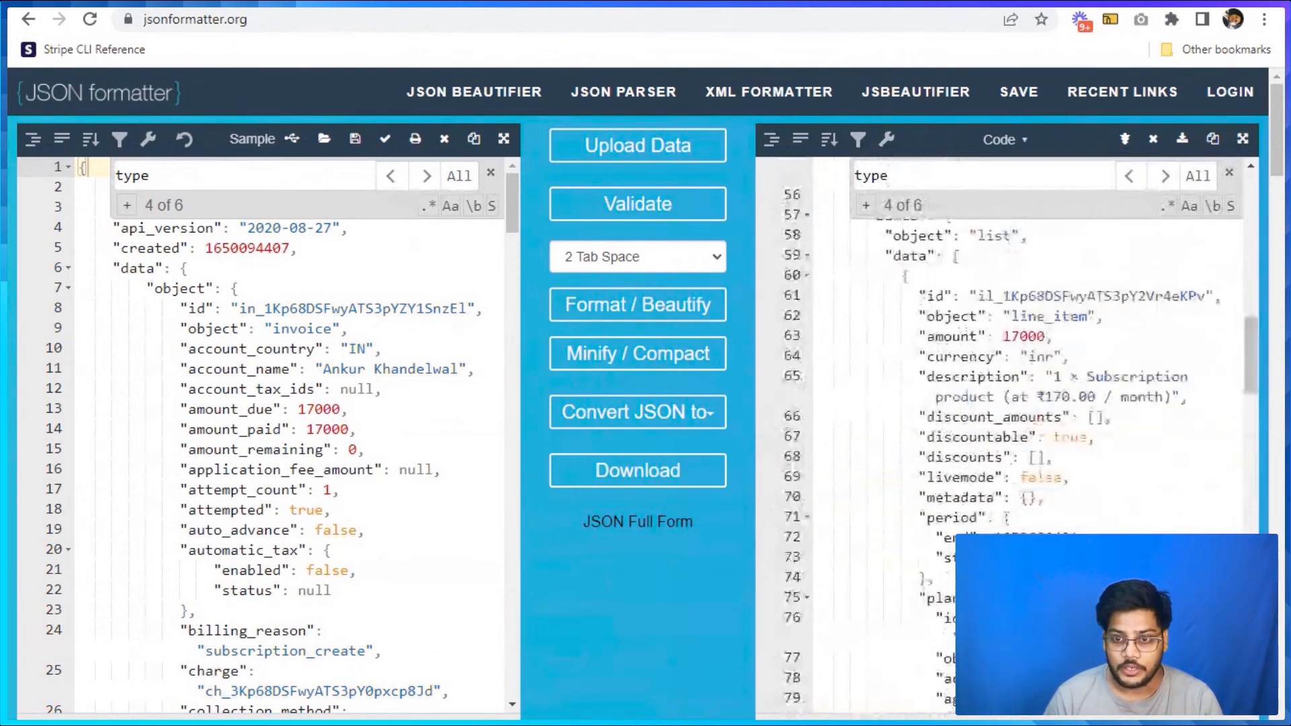
{"action": "scroll", "scroll_direction": "down", "scroll_amount": 3}
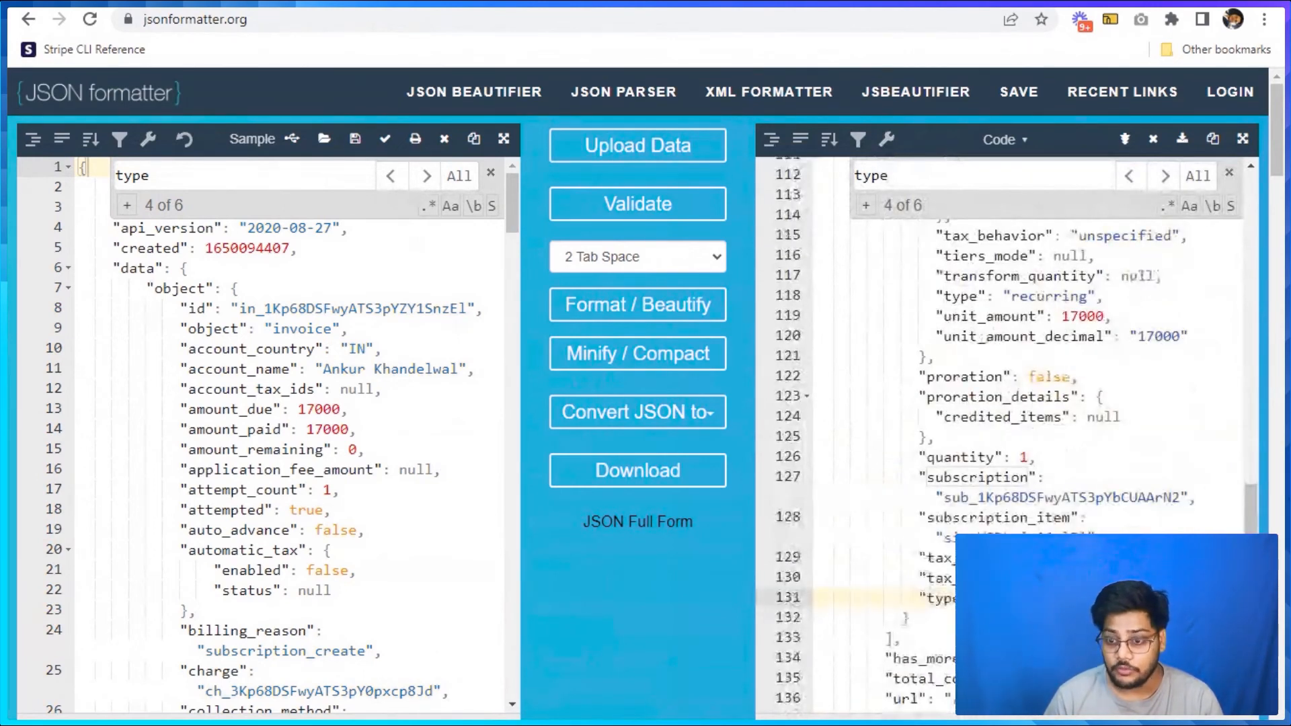
{"action": "scroll", "scroll_direction": "down", "scroll_amount": 3}
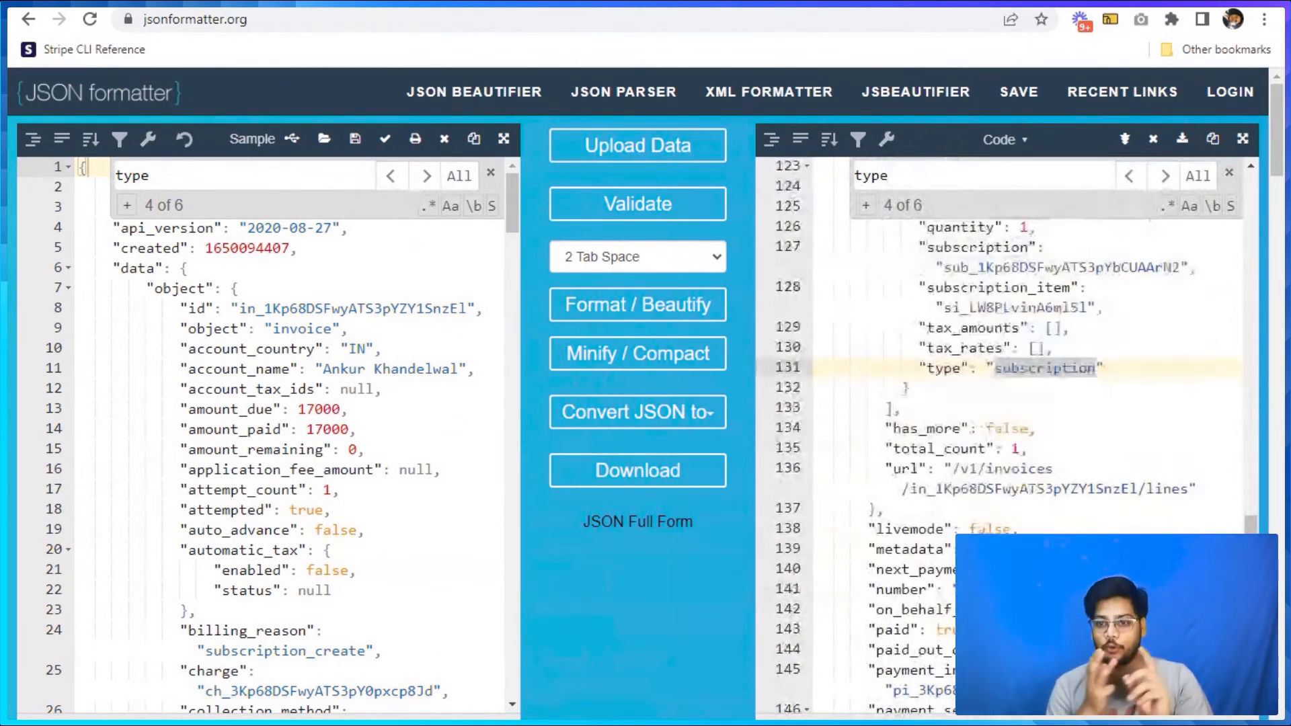
{"action": "scroll", "scroll_direction": "down", "scroll_amount": 3}
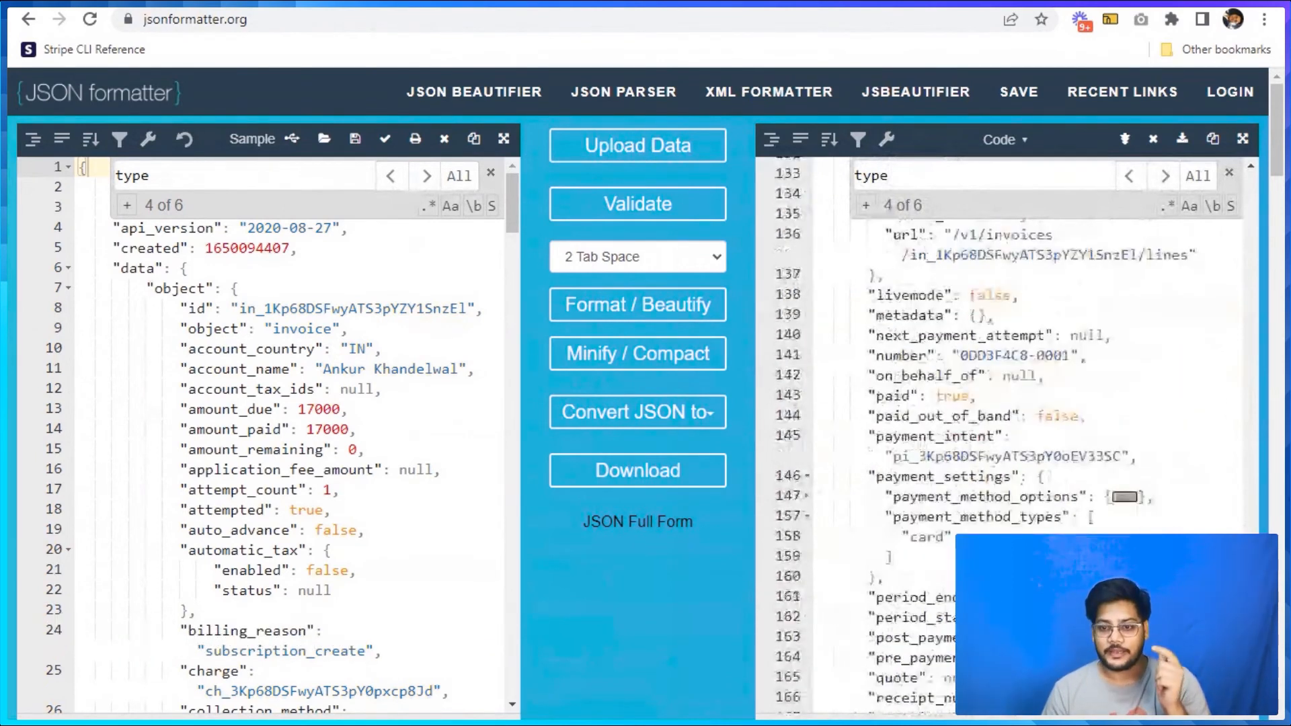
{"action": "scroll", "scroll_direction": "up", "scroll_amount": 3}
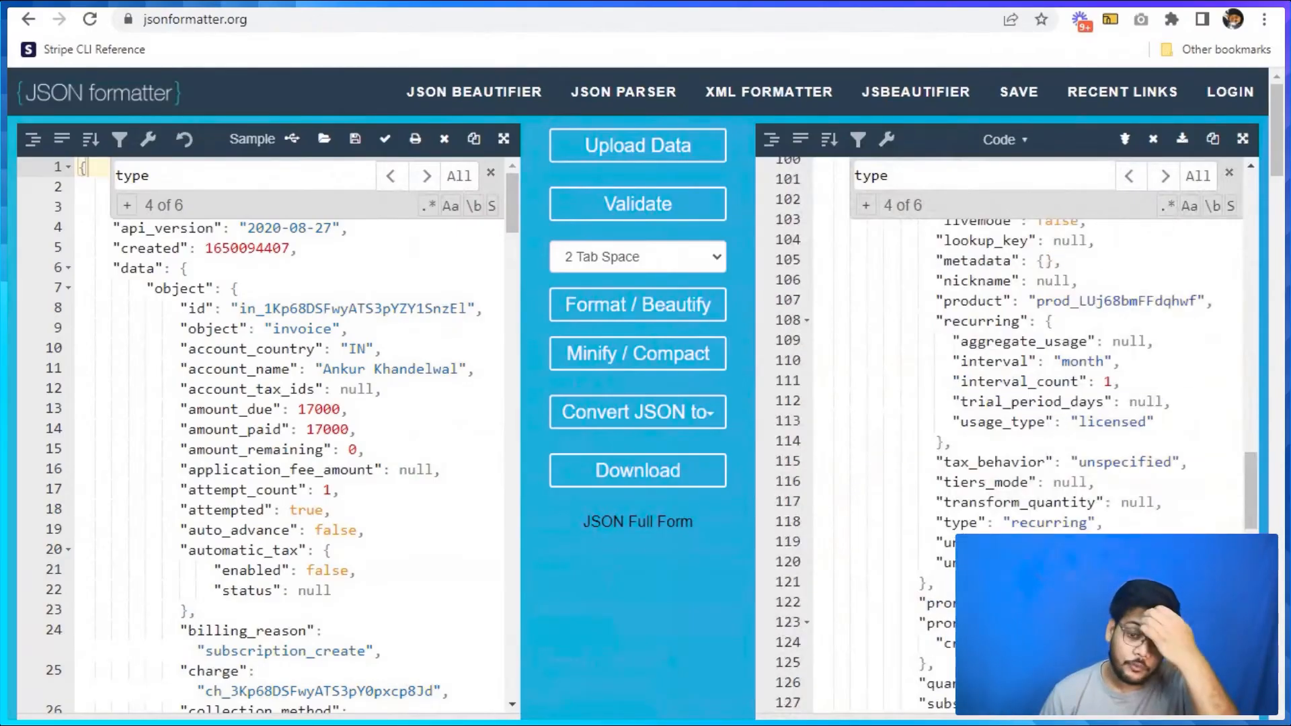
Search the formatted JSON for charge, the account_name value and email
{"action": "type", "text": "charge"}
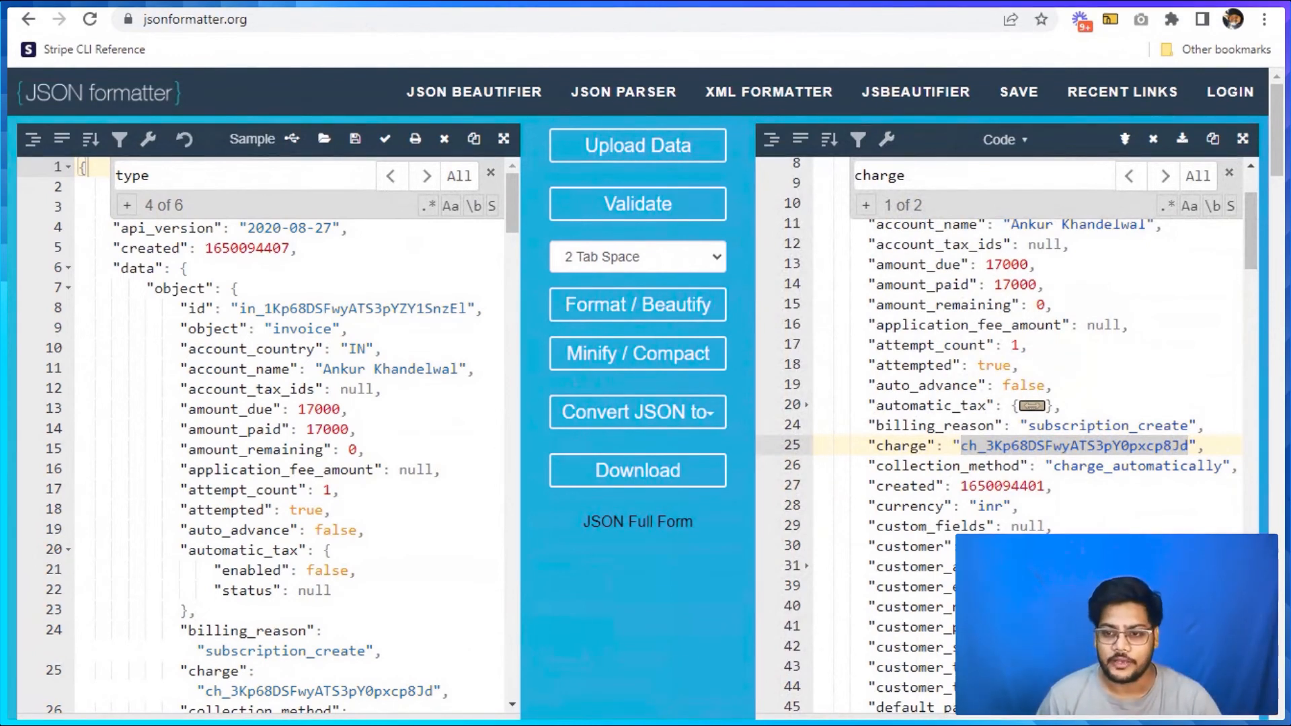
{"action": "scroll", "scroll_direction": "up", "scroll_amount": 3}
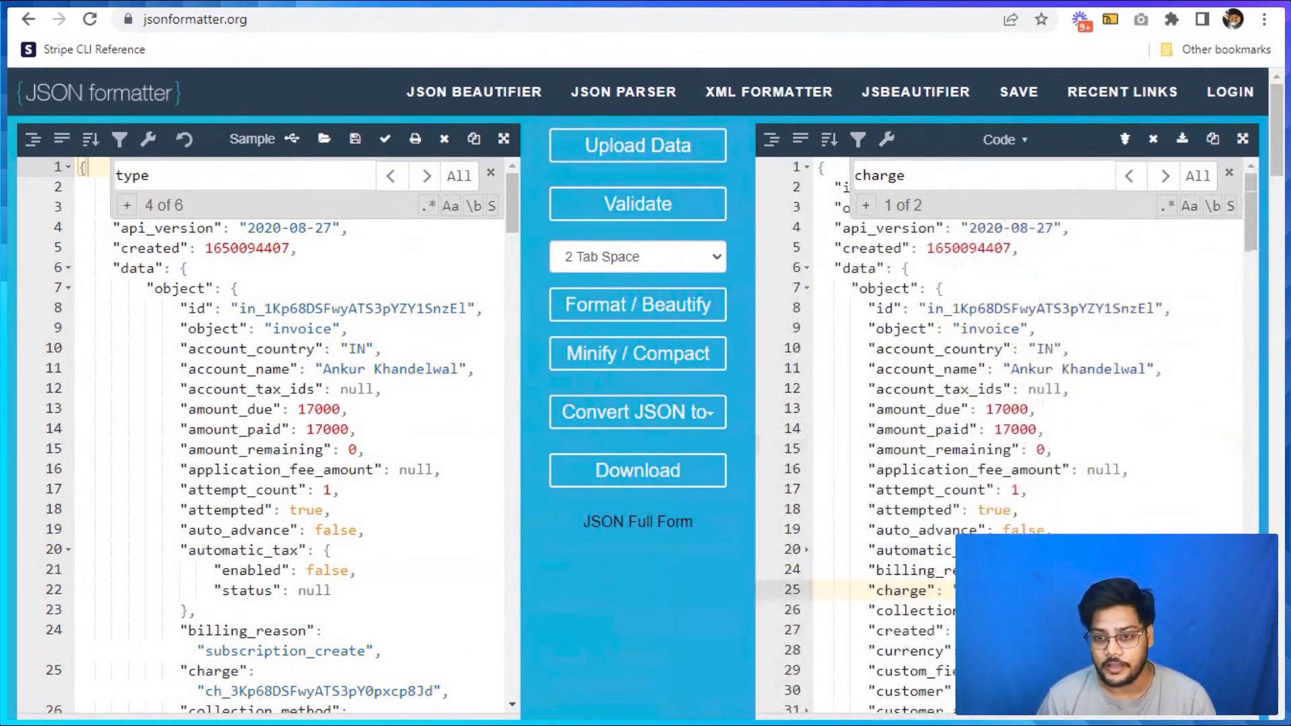
{"action": "double_click", "coordinate": [1078, 369]}
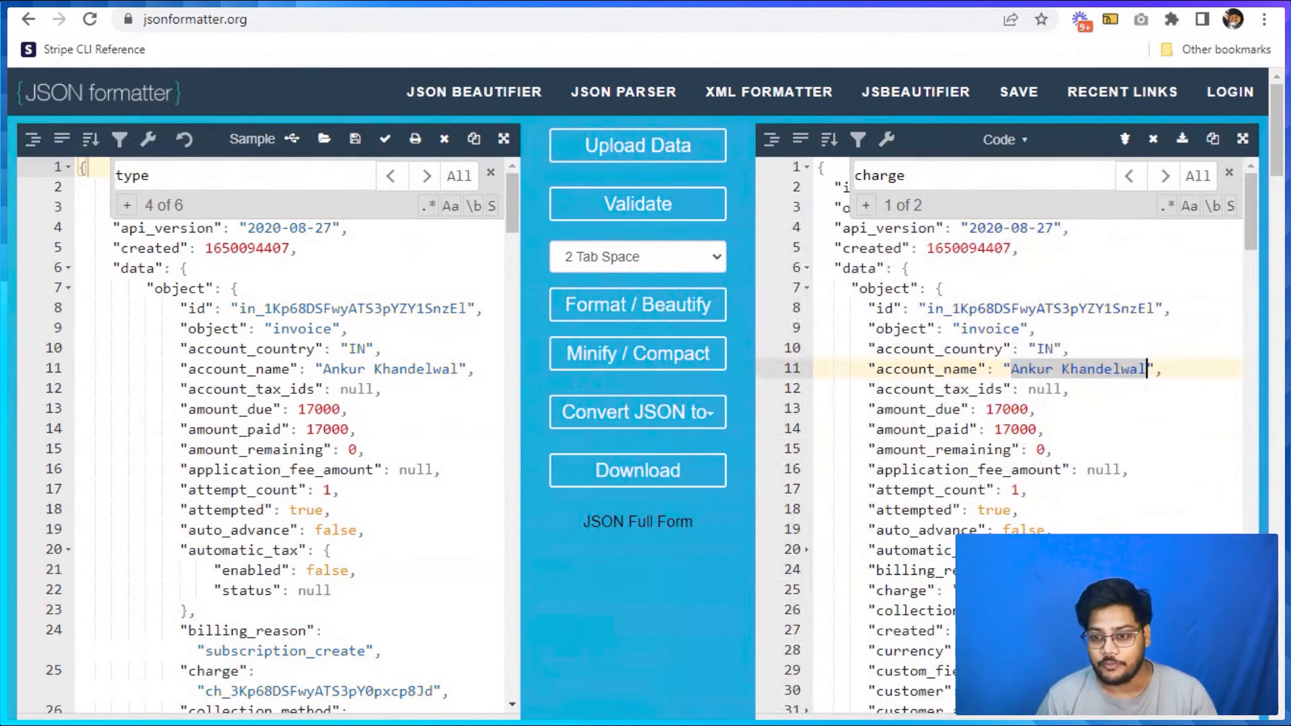
{"action": "type", "text": "email"}
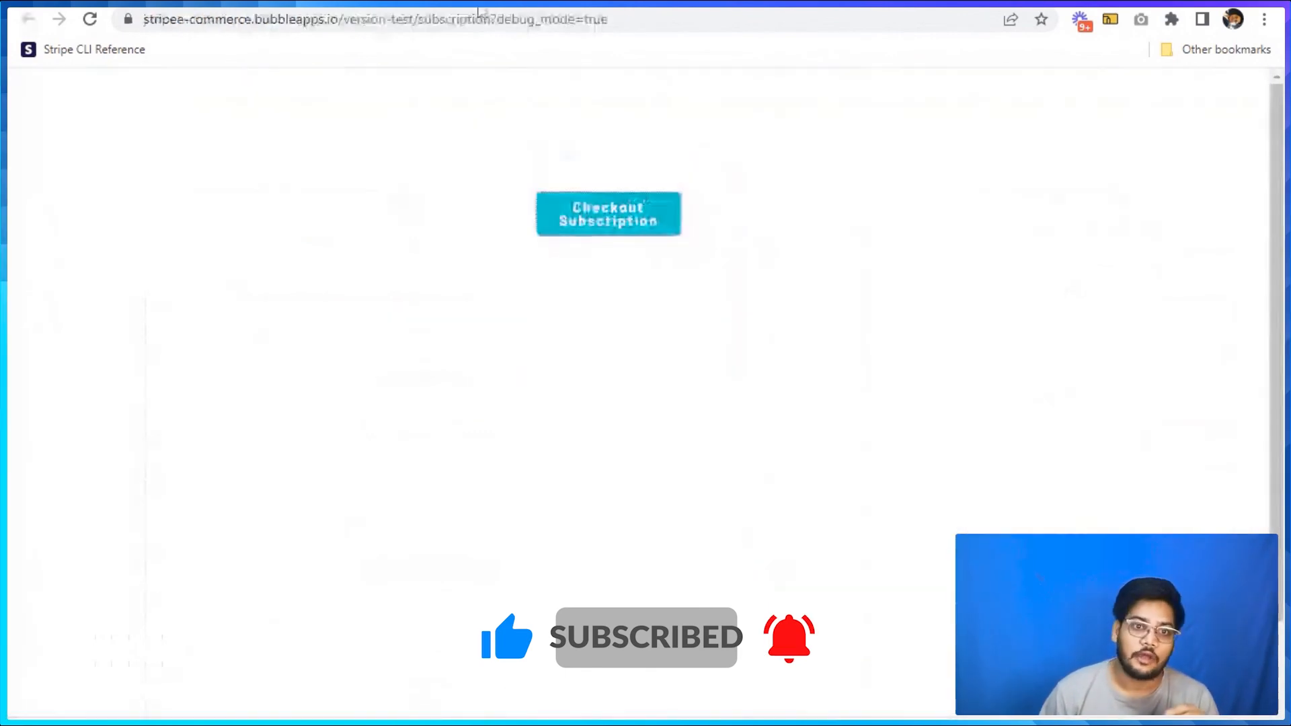
Switch to the browser tab showing the SUCCESS website homepage
{"action": "left_click", "coordinate": [608, 213]}
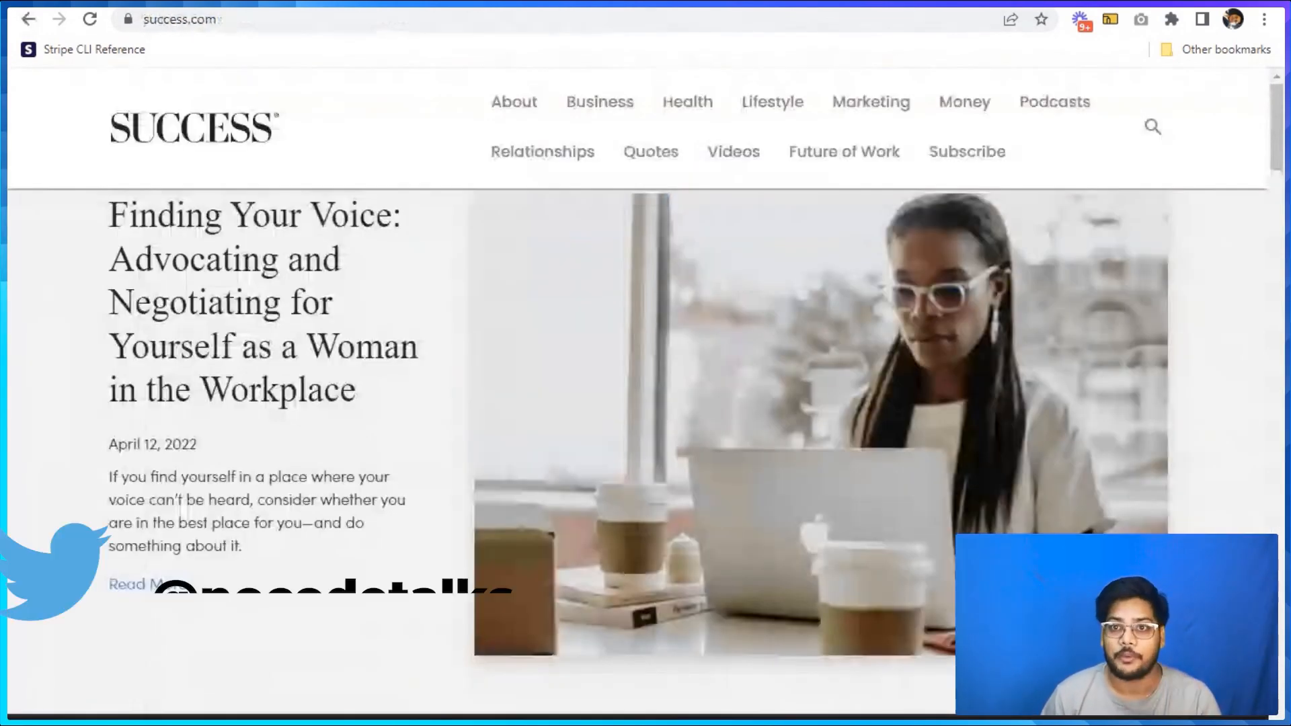